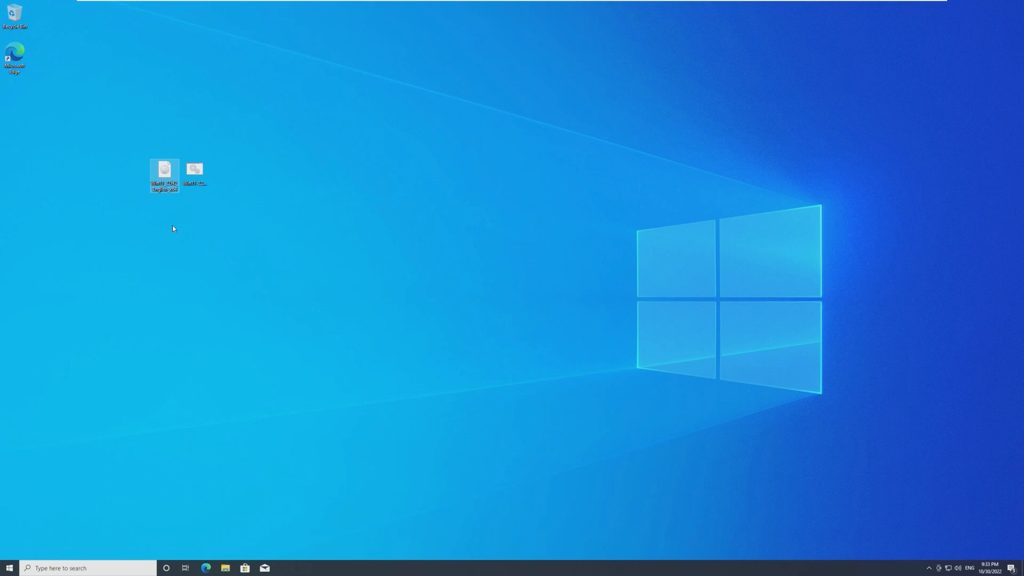
{"action": "mouse_move", "coordinate": [96, 501]}
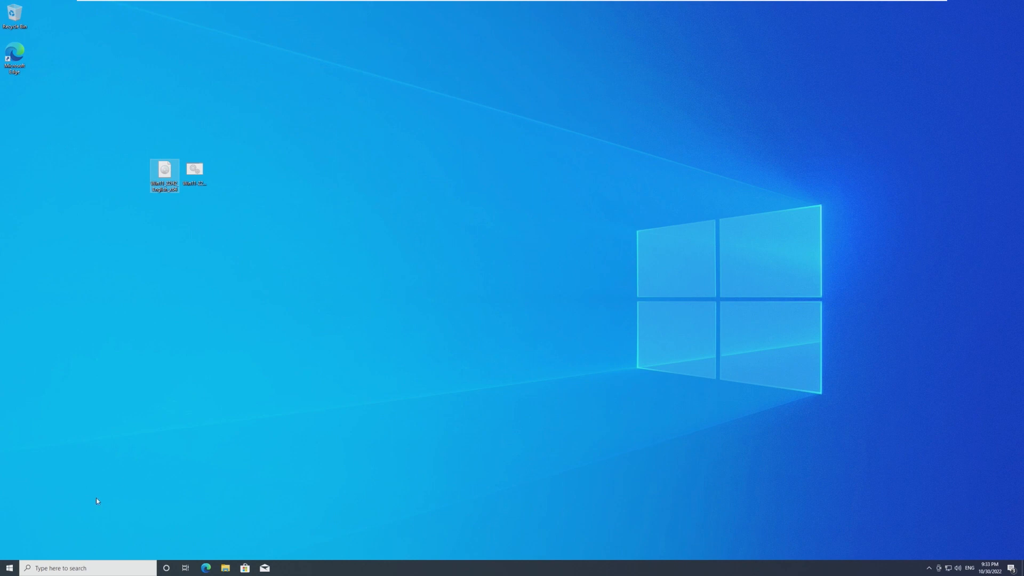
{"action": "mouse_move", "coordinate": [77, 488]}
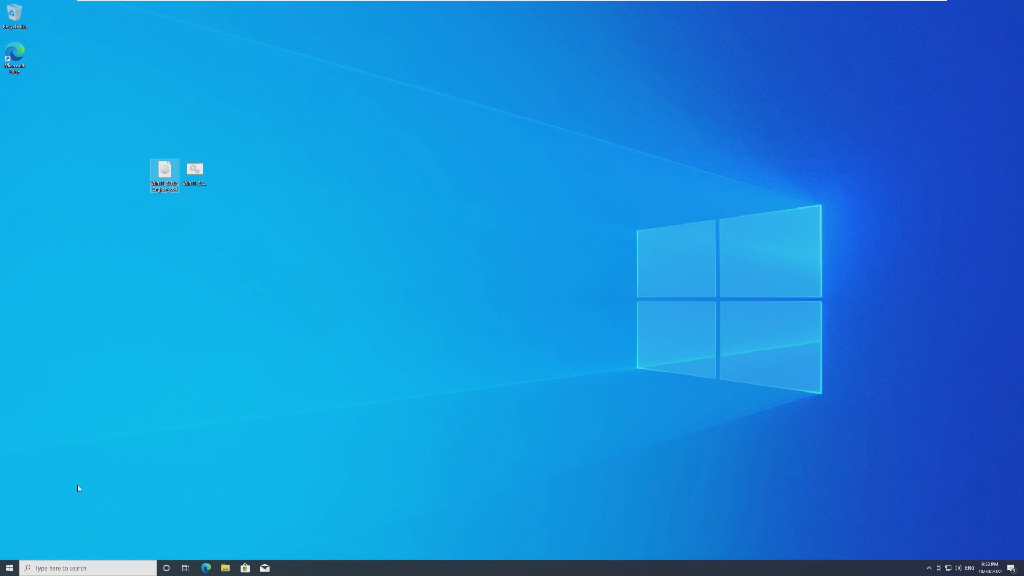
{"action": "mouse_move", "coordinate": [81, 469]}
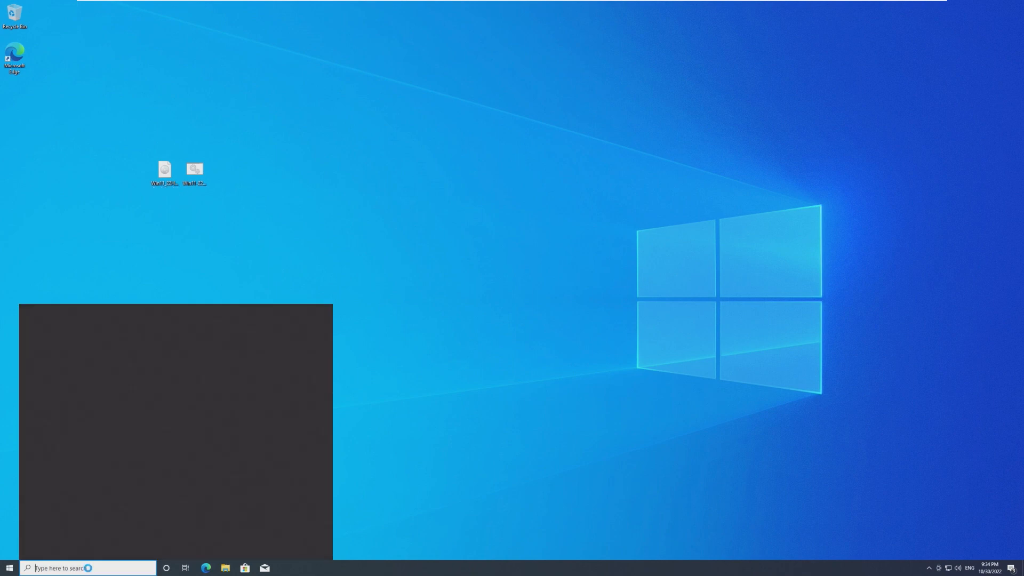
Search 'tpm', open Task Manager to review CPU and processes, then close it.
{"action": "type", "text": "tpm"}
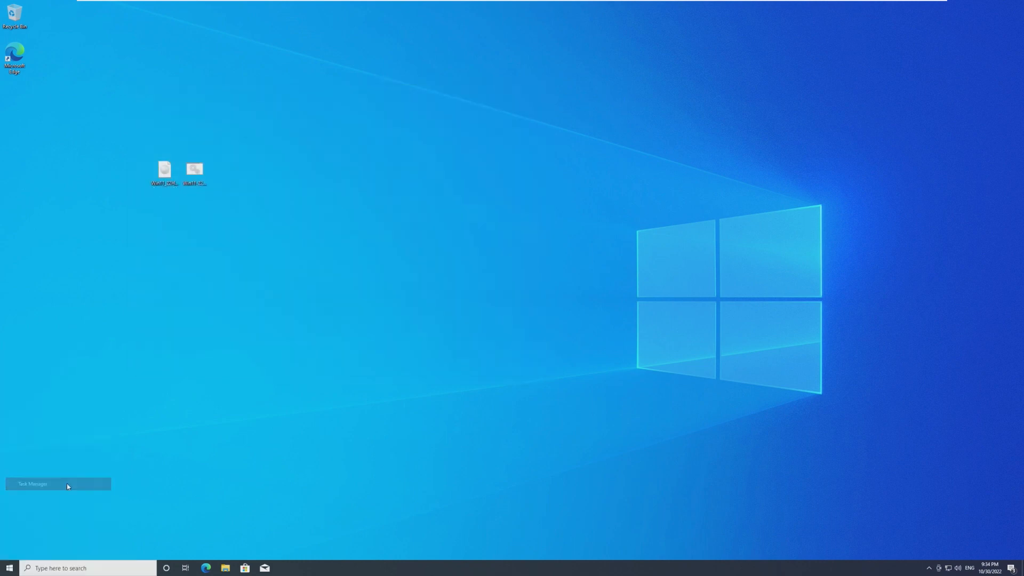
{"action": "left_click", "coordinate": [31, 484]}
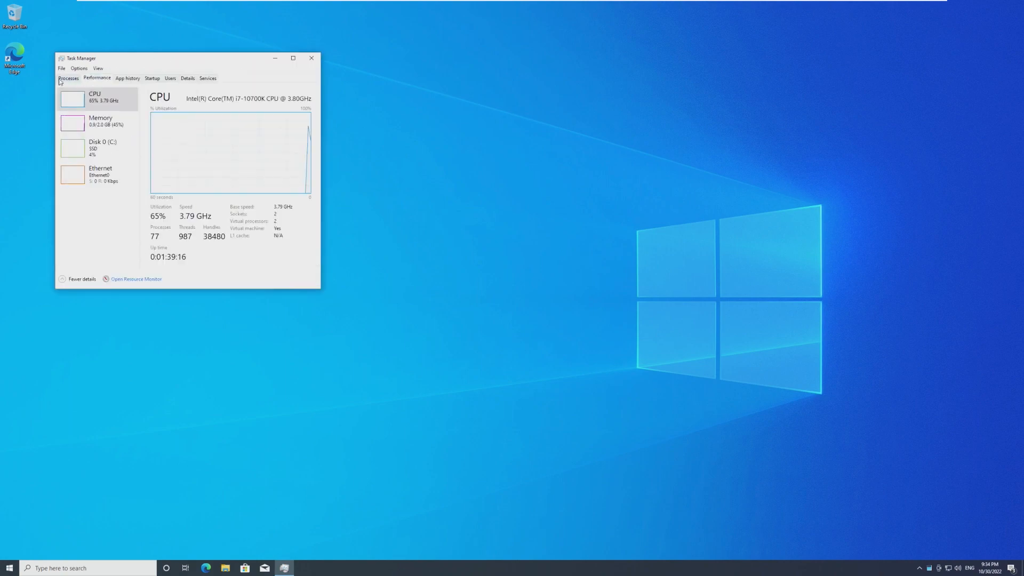
{"action": "left_click", "coordinate": [68, 78]}
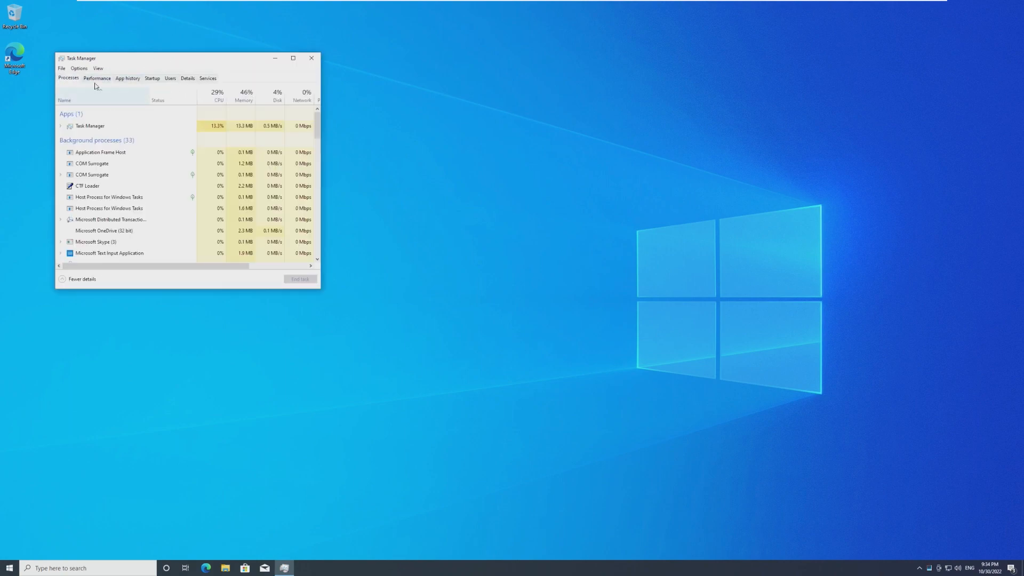
{"action": "left_click", "coordinate": [311, 58]}
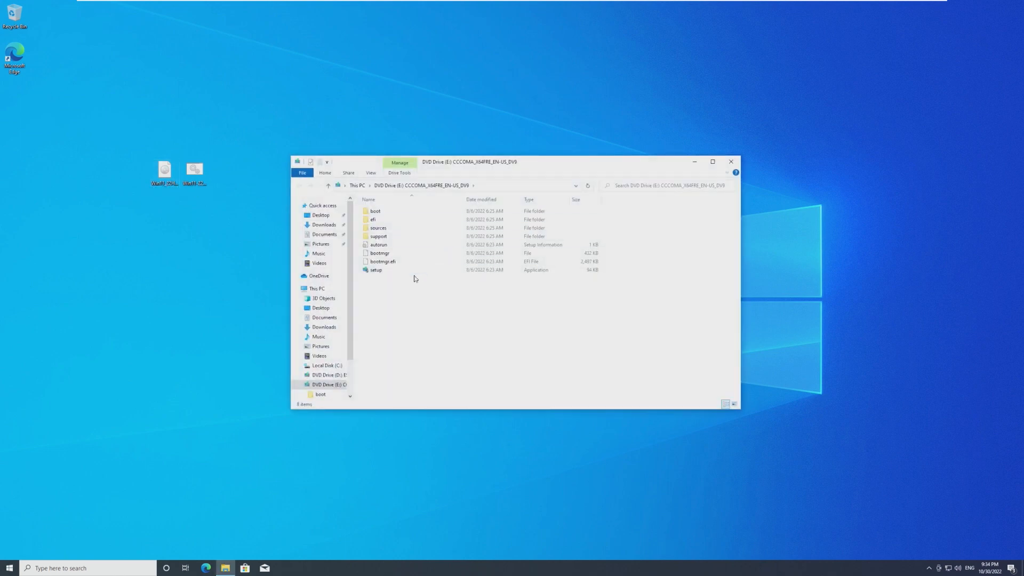
Run setup from the disc, see the TPM 2.0 and memory failure, and exit.
{"action": "left_click", "coordinate": [375, 270]}
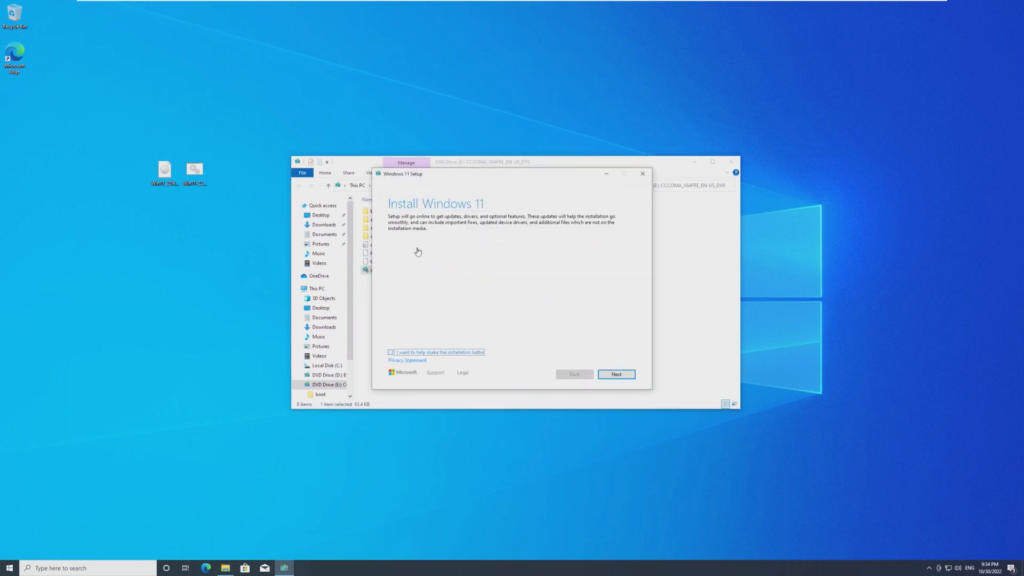
{"action": "left_click", "coordinate": [615, 374]}
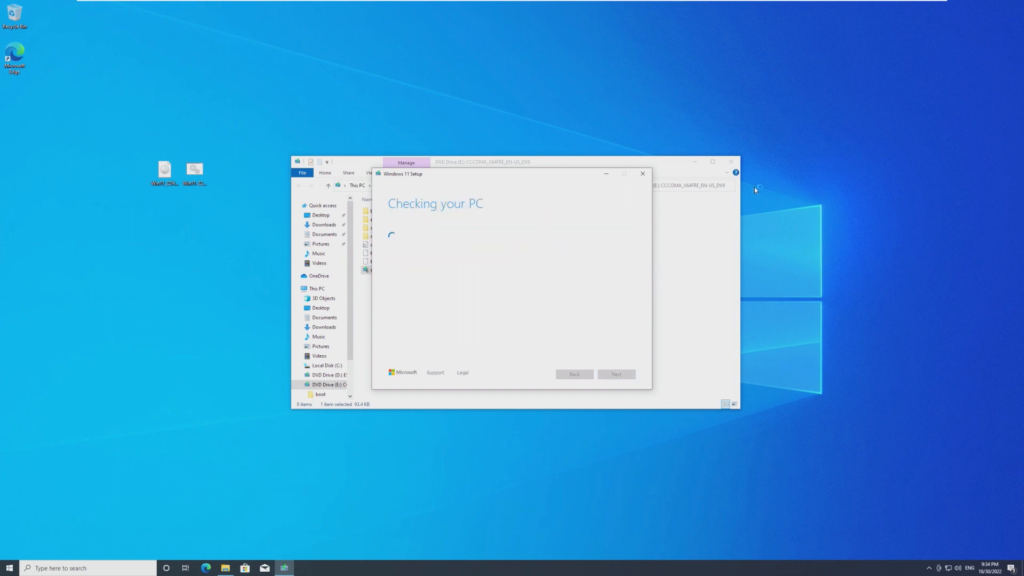
{"action": "mouse_move", "coordinate": [490, 256]}
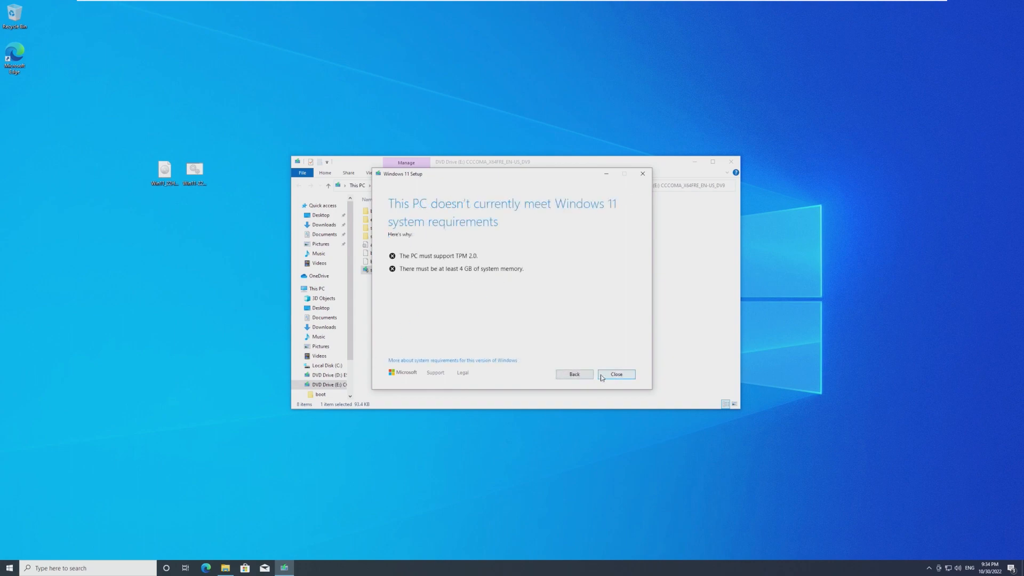
{"action": "left_click", "coordinate": [615, 374]}
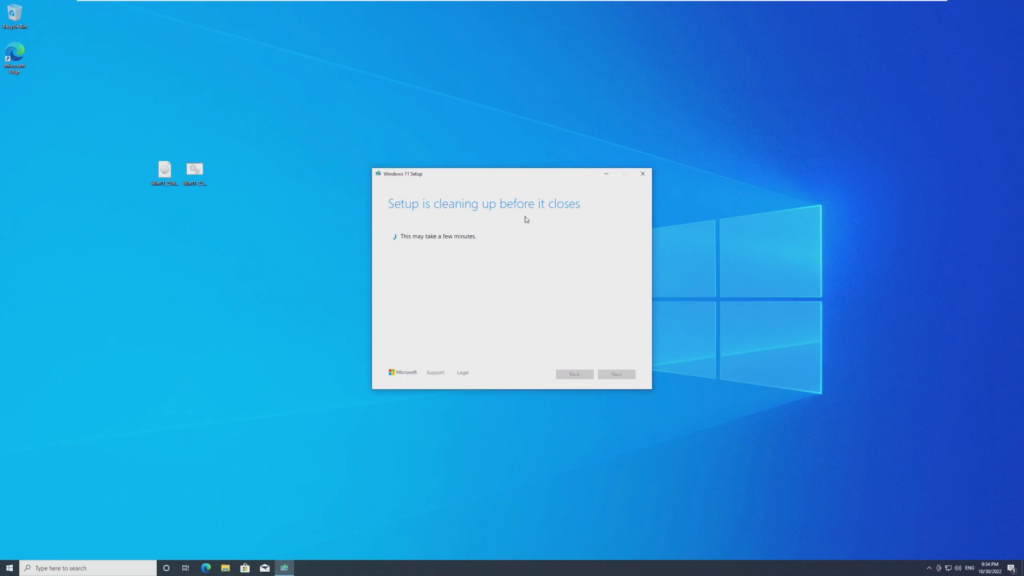
{"action": "left_click", "coordinate": [642, 174]}
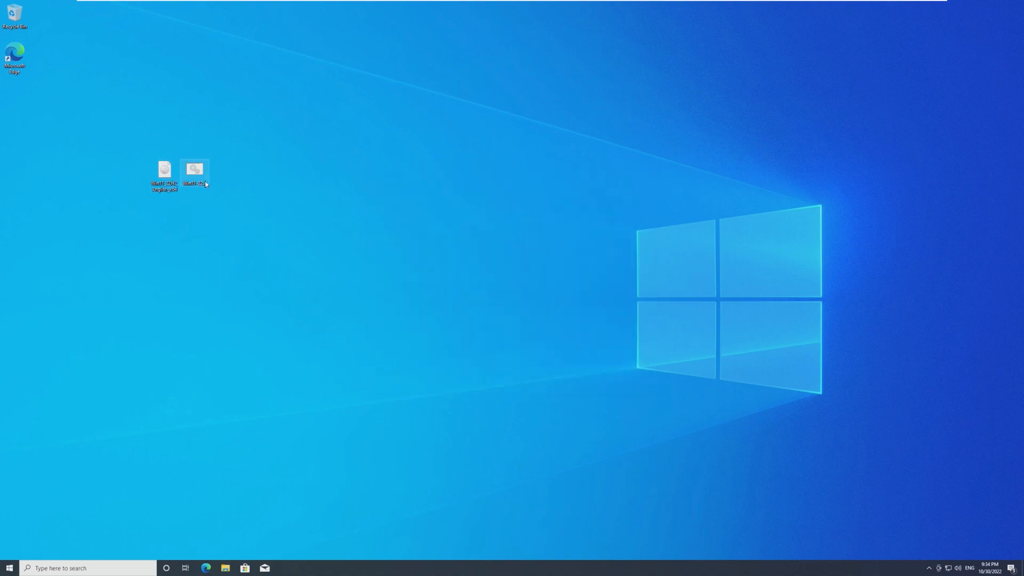
Open the Win11-22H2Bypass script in maximized Notepad and select all its code.
{"action": "right_click", "coordinate": [194, 170]}
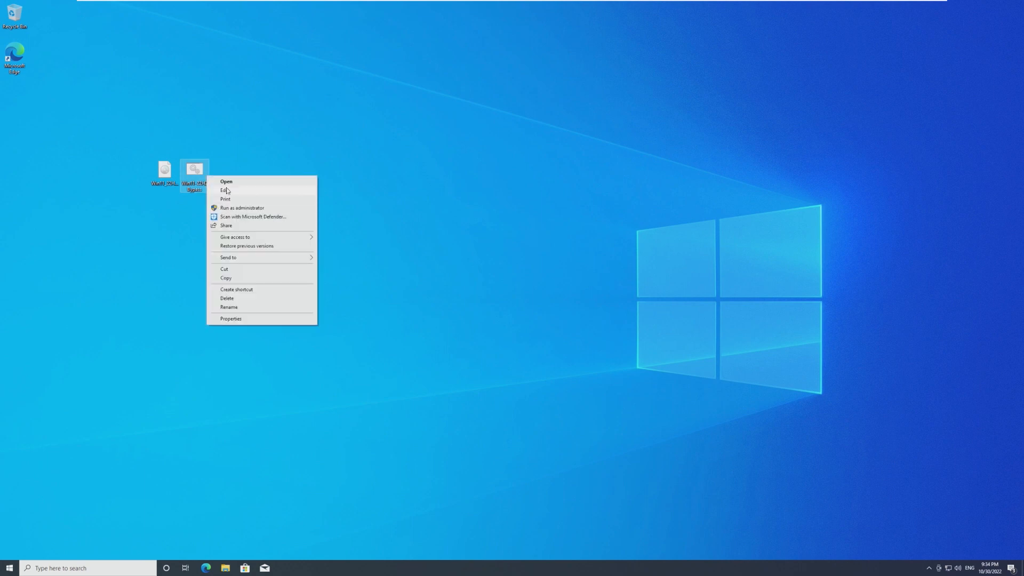
{"action": "left_click", "coordinate": [225, 191]}
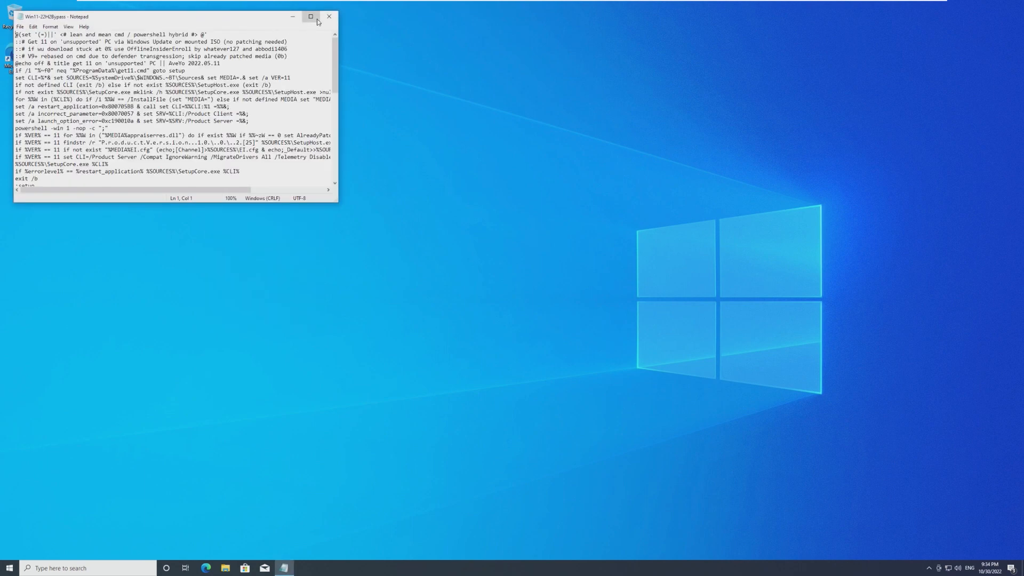
{"action": "left_click", "coordinate": [311, 16]}
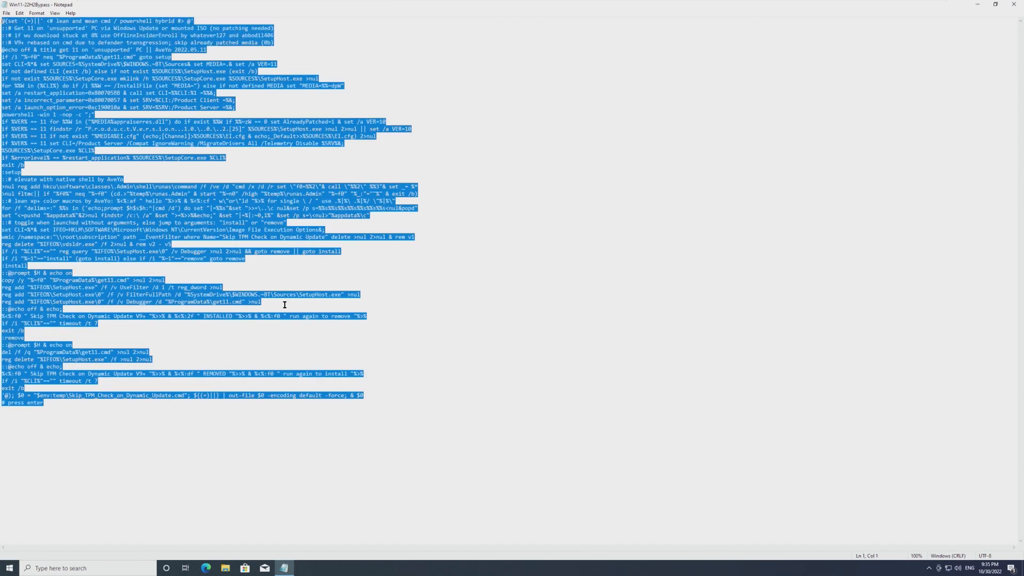
{"action": "left_click", "coordinate": [253, 403]}
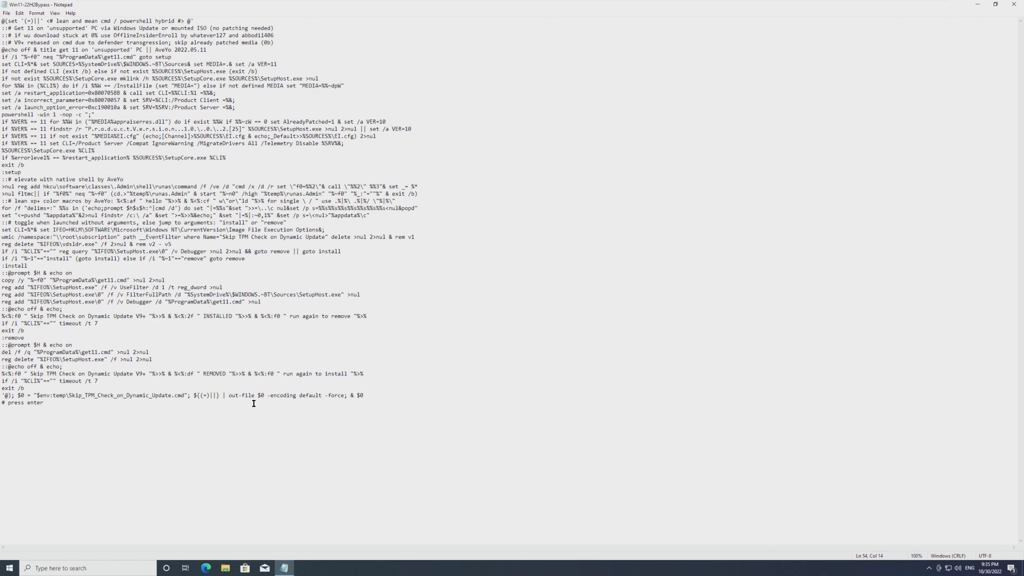
{"action": "key", "text": "ctrl+a"}
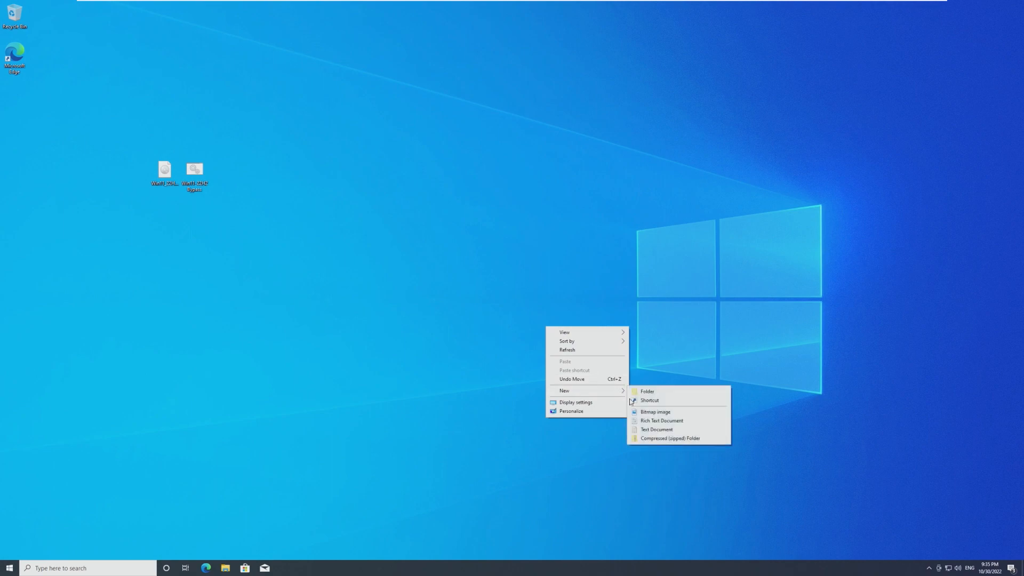
Create a new desktop text document and open script.bat for editing.
{"action": "left_click", "coordinate": [656, 429]}
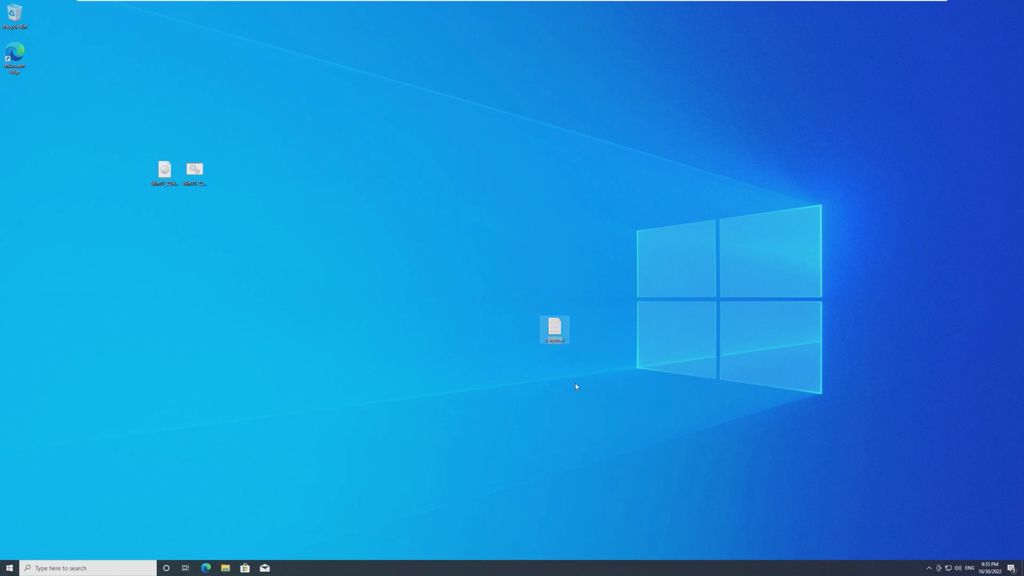
{"action": "mouse_move", "coordinate": [555, 329]}
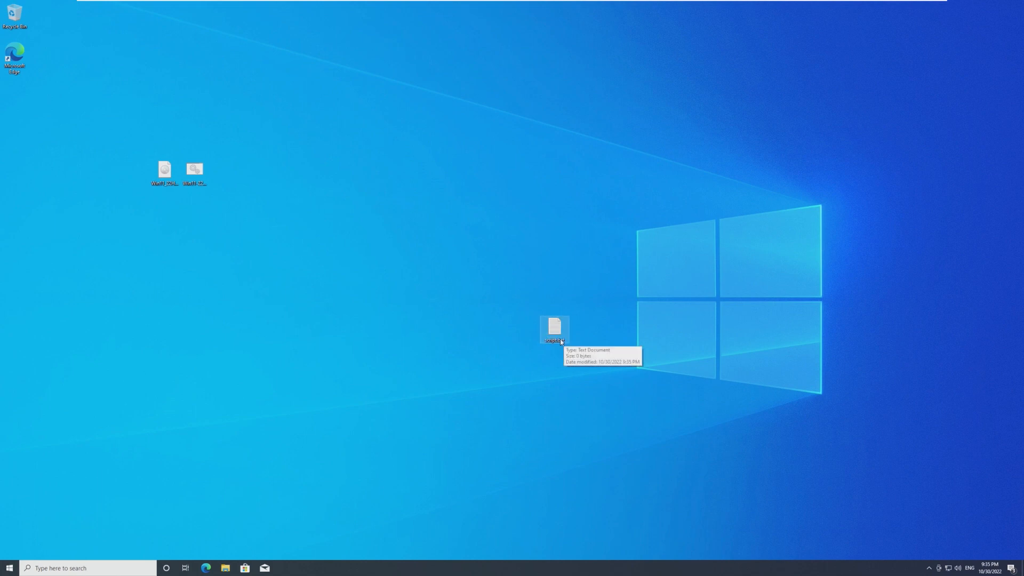
{"action": "double_click", "coordinate": [553, 328]}
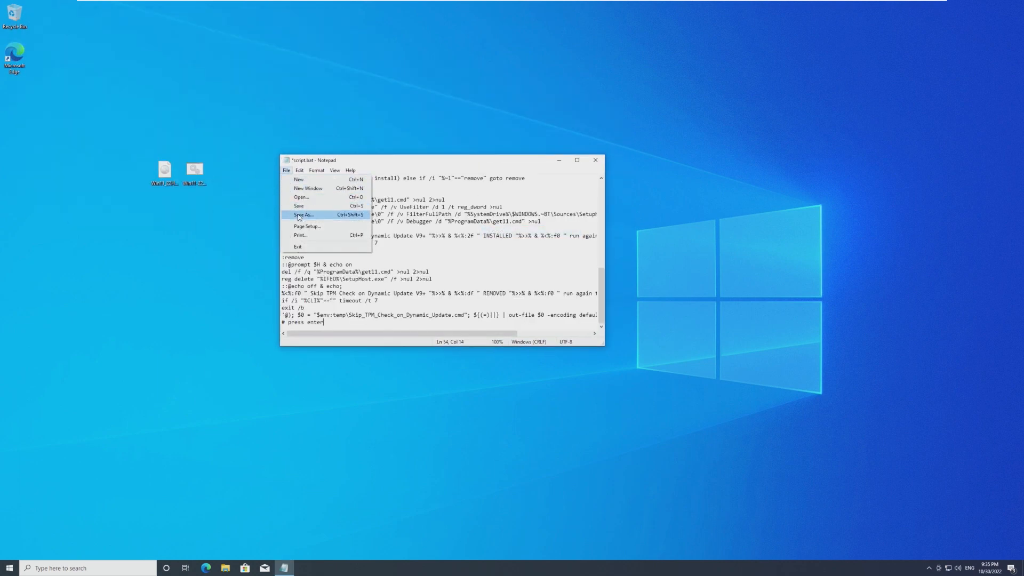
Save the code as script.bat with type All Files, replacing the existing file.
{"action": "left_click", "coordinate": [302, 215]}
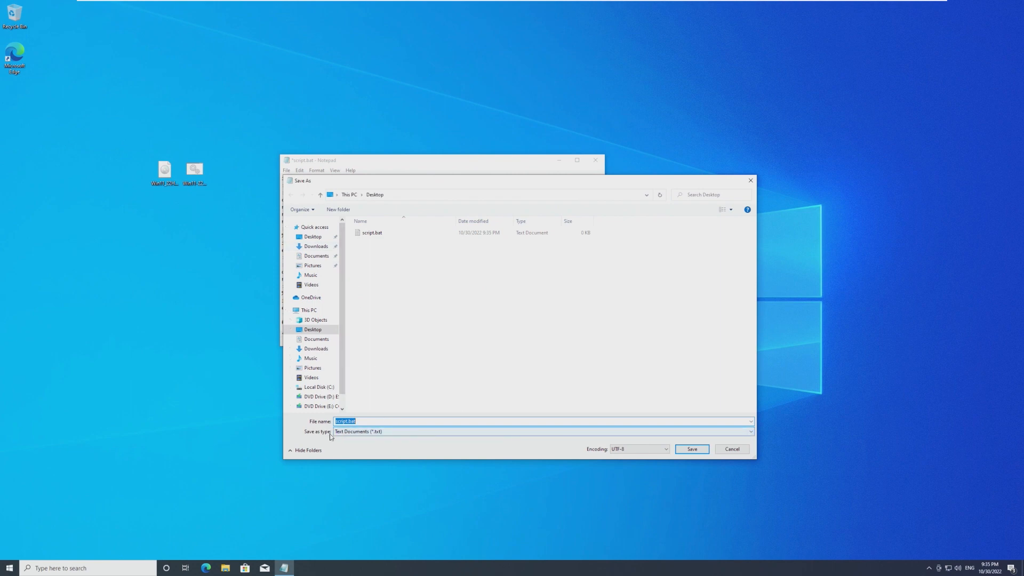
{"action": "left_click", "coordinate": [750, 431]}
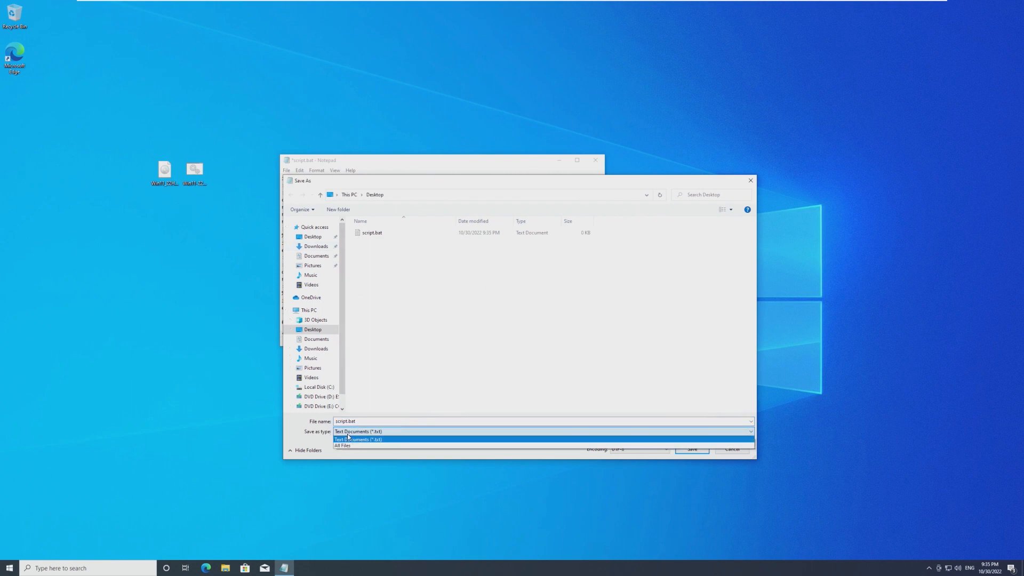
{"action": "left_click", "coordinate": [342, 445]}
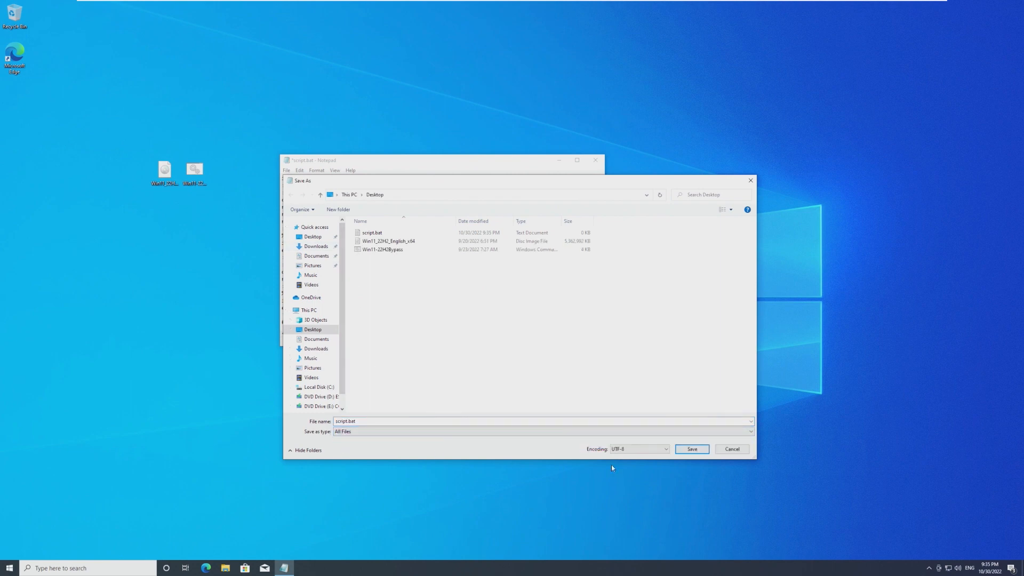
{"action": "left_click", "coordinate": [692, 448]}
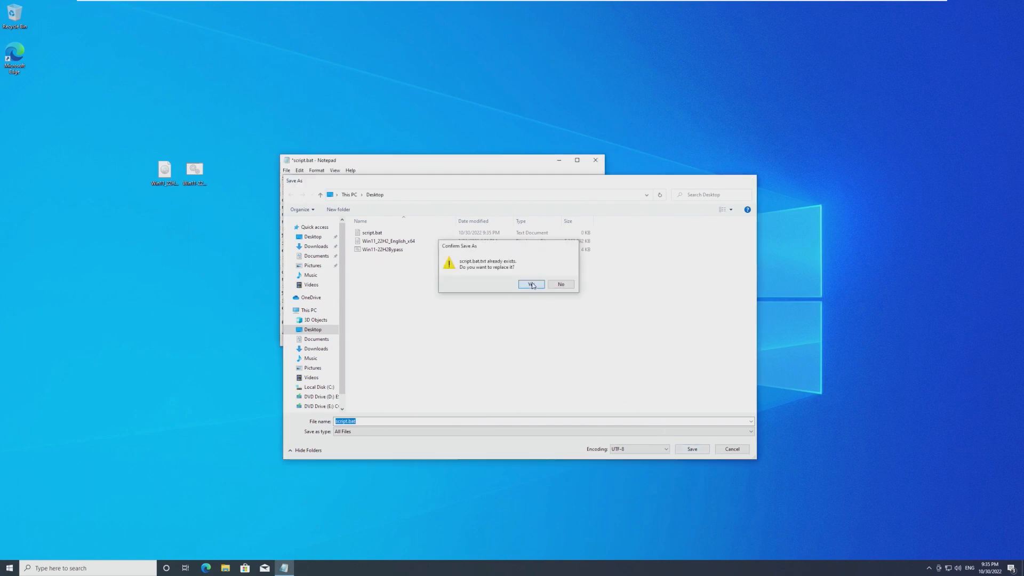
{"action": "left_click", "coordinate": [531, 285]}
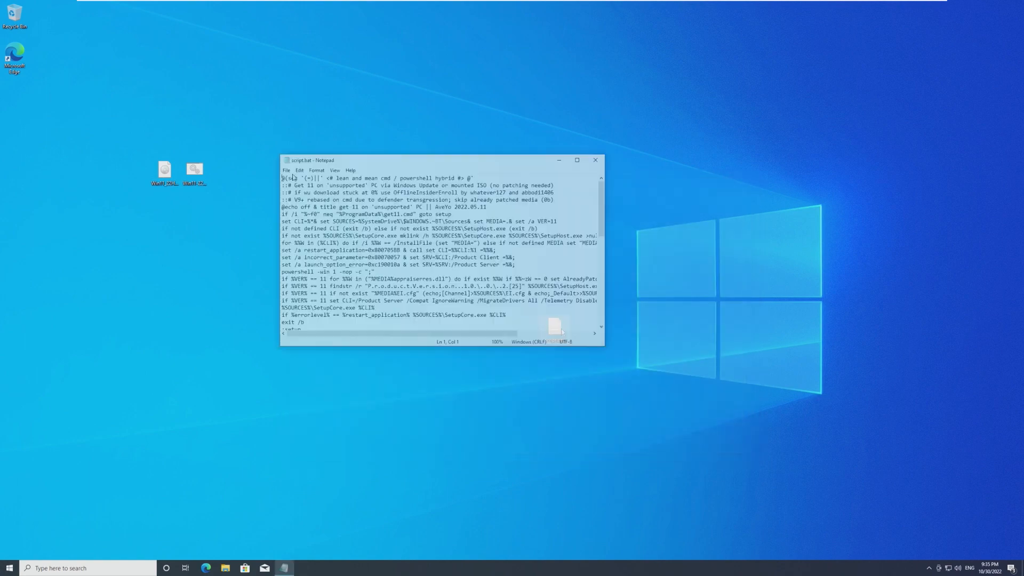
Save another batch-file copy named script2.
{"action": "left_click", "coordinate": [286, 170]}
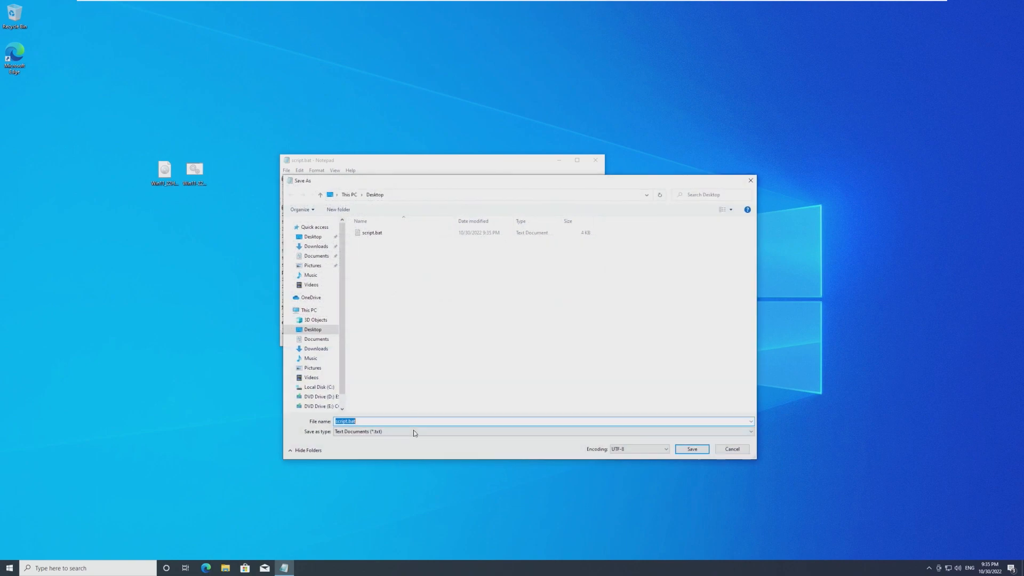
{"action": "left_click", "coordinate": [392, 422]}
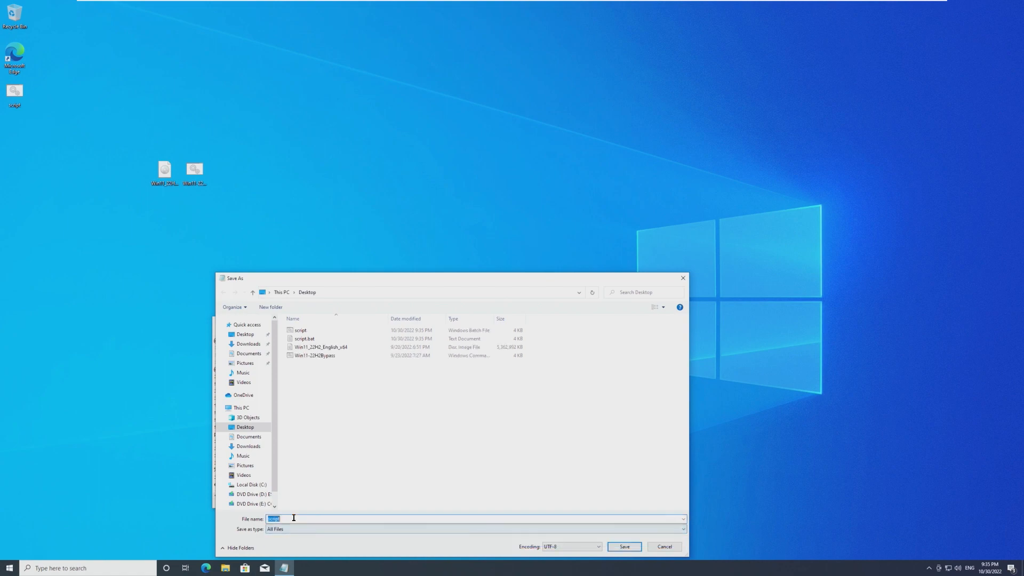
{"action": "left_click", "coordinate": [623, 547]}
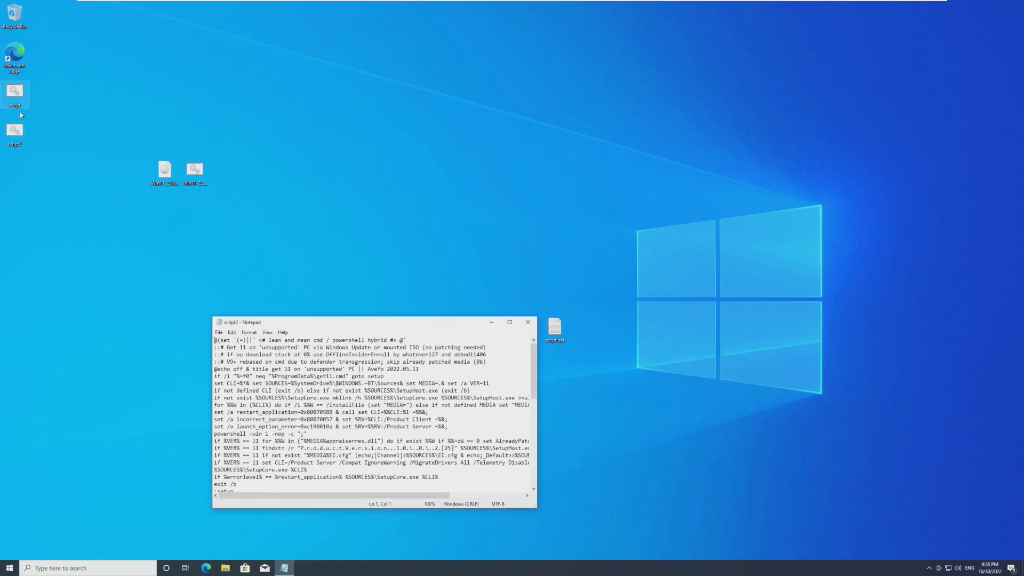
{"action": "left_click", "coordinate": [528, 322]}
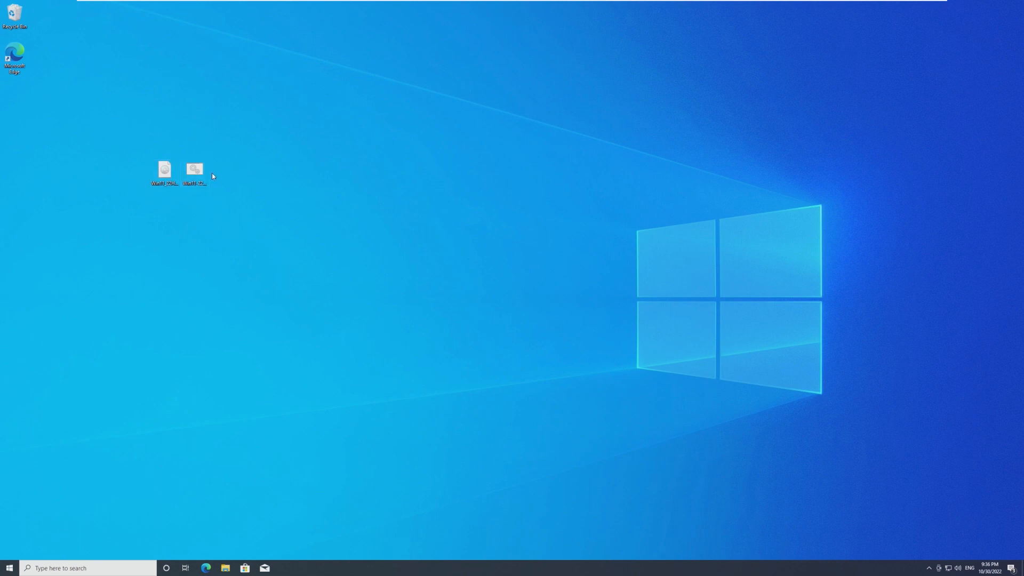
Run the Win11-22H2Bypass script, approving the administrator prompt.
{"action": "left_click_drag", "start_coordinate": [194, 172], "coordinate": [374, 214]}
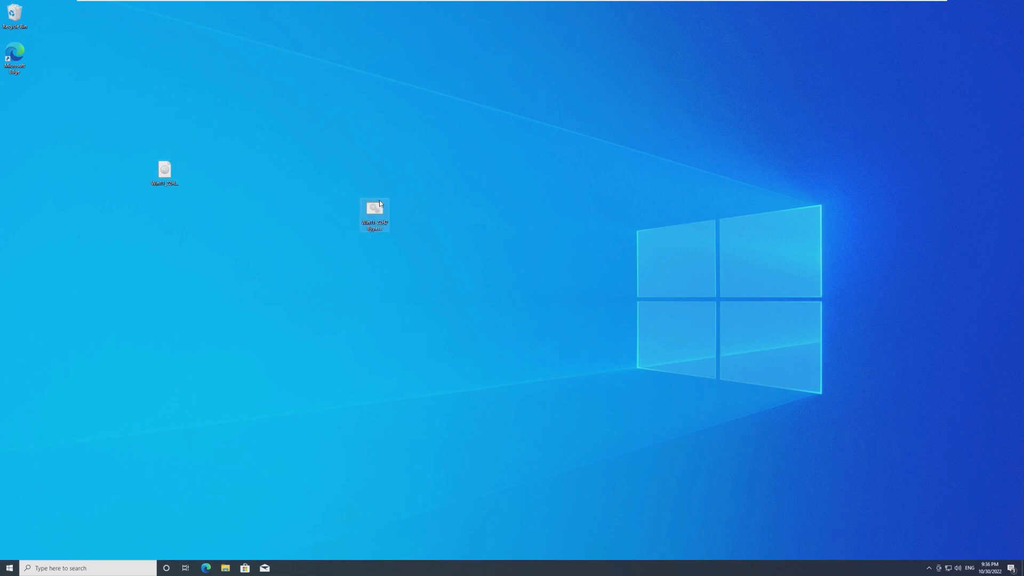
{"action": "double_click", "coordinate": [374, 215]}
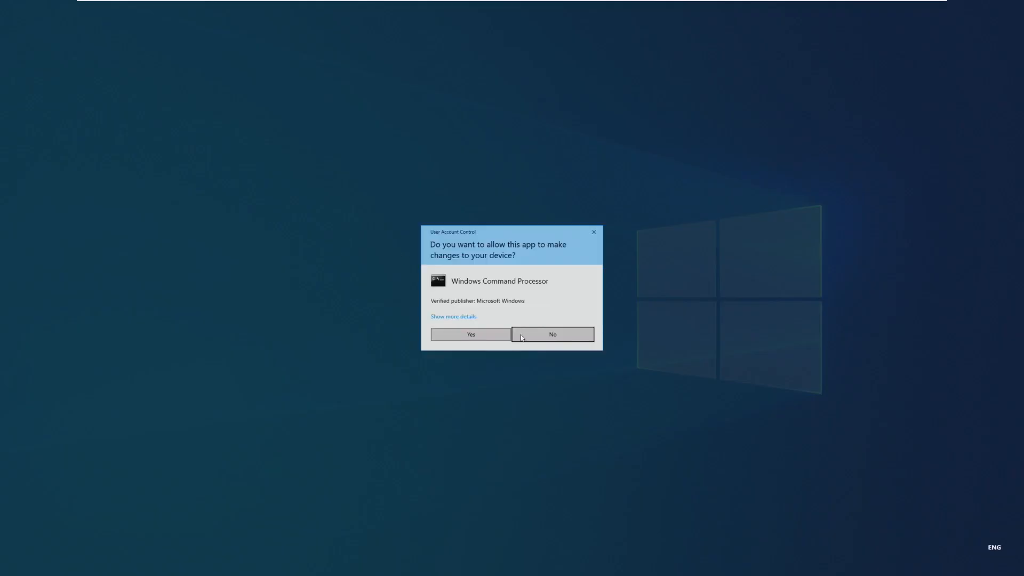
{"action": "left_click", "coordinate": [469, 334]}
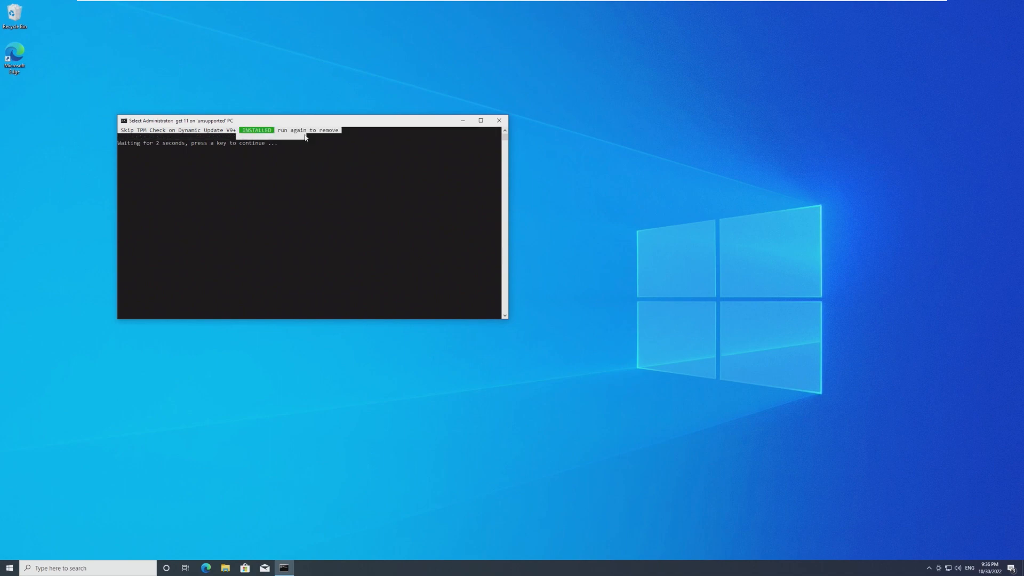
{"action": "mouse_move", "coordinate": [499, 121]}
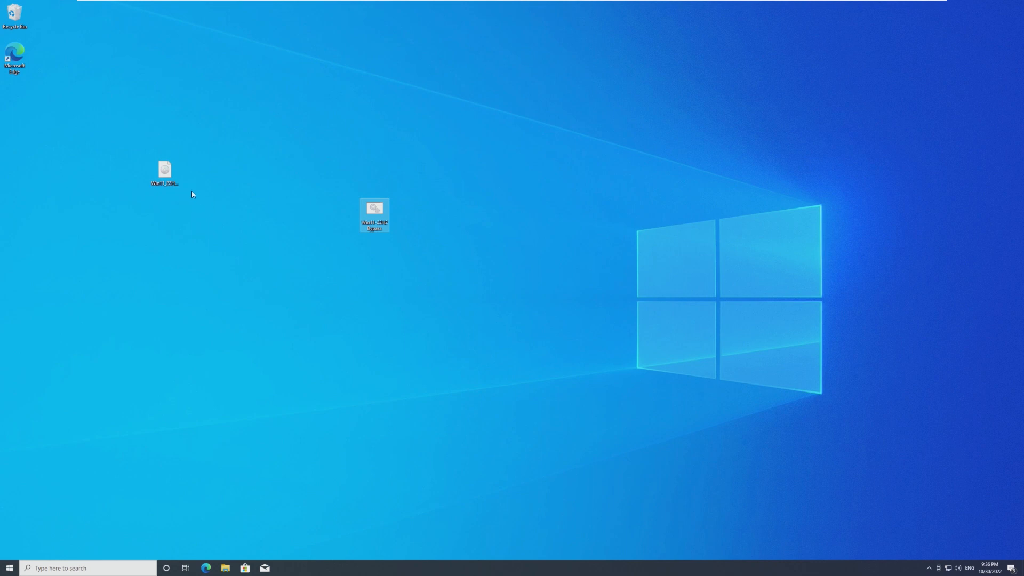
Launch Windows Setup from the mounted installation disc.
{"action": "double_click", "coordinate": [374, 212]}
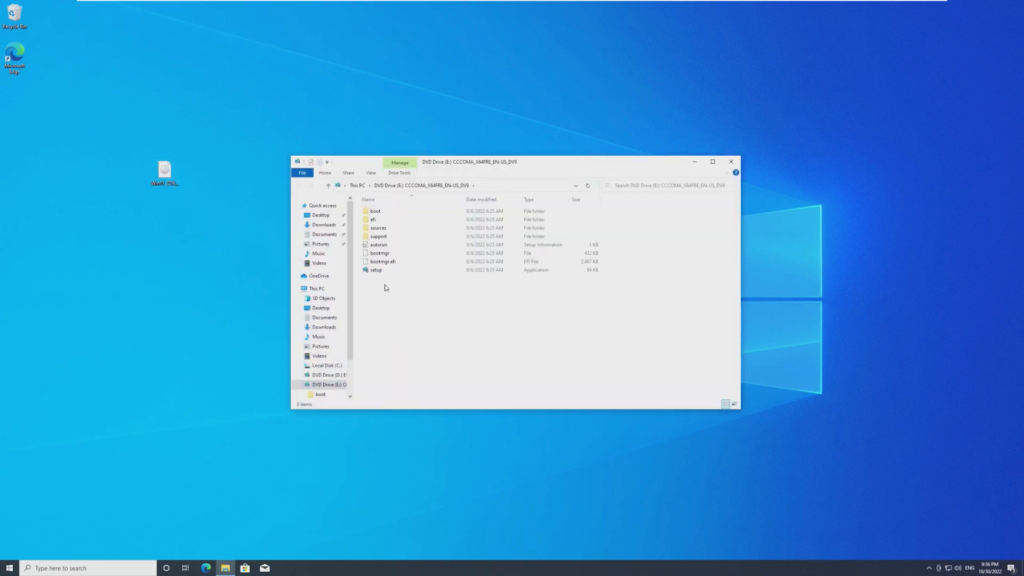
{"action": "left_click", "coordinate": [376, 270]}
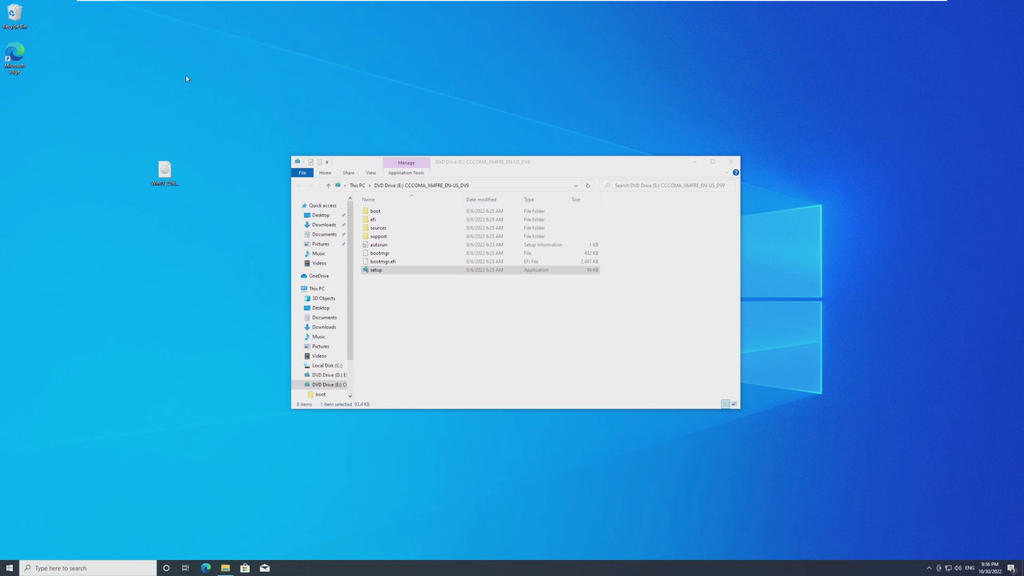
{"action": "double_click", "coordinate": [375, 270]}
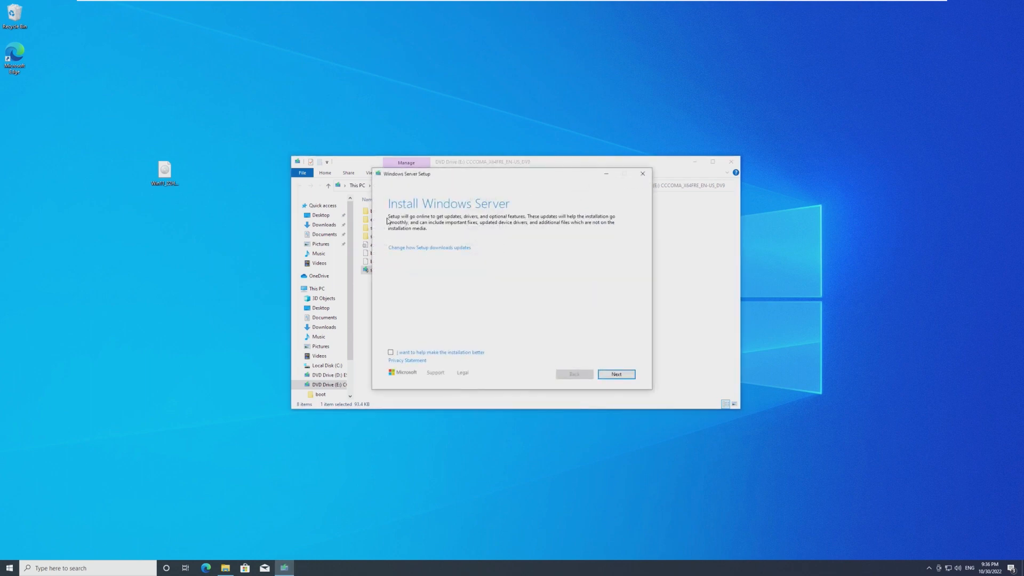
Skip downloading updates, accept the license, keep files, settings and apps, and install.
{"action": "left_click", "coordinate": [614, 374]}
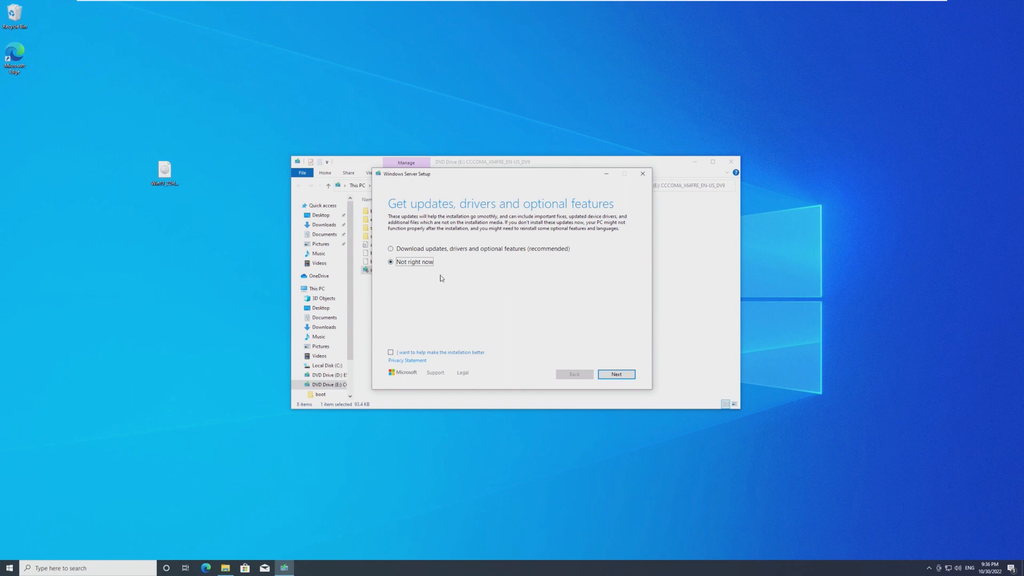
{"action": "left_click", "coordinate": [615, 374]}
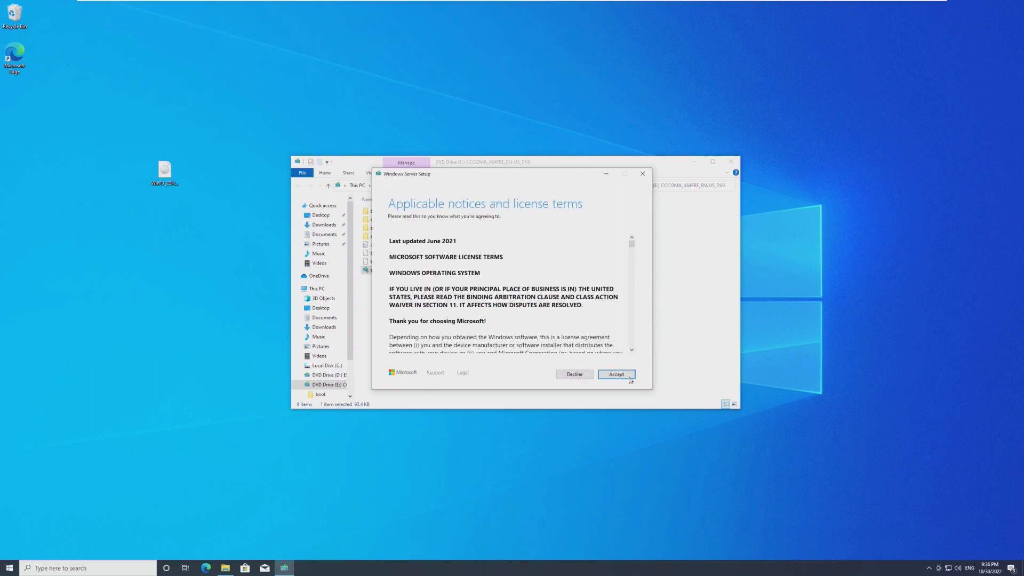
{"action": "left_click", "coordinate": [616, 374]}
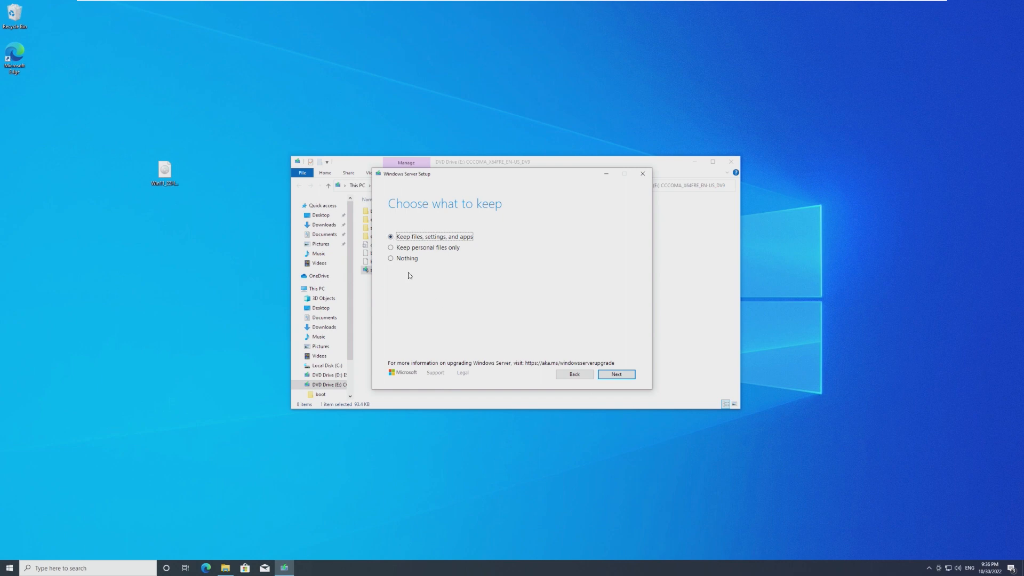
{"action": "left_click", "coordinate": [615, 375]}
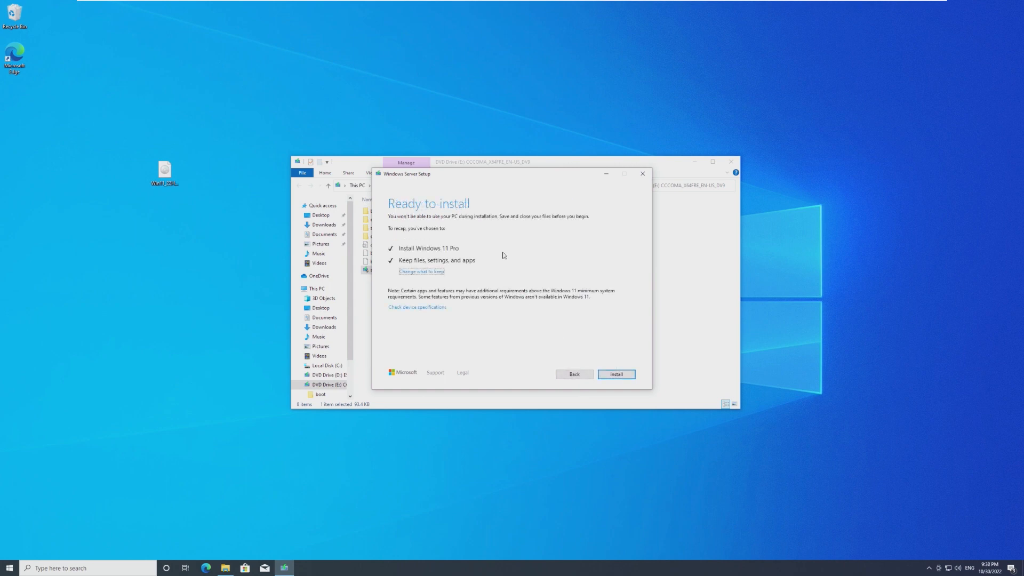
{"action": "mouse_move", "coordinate": [397, 250]}
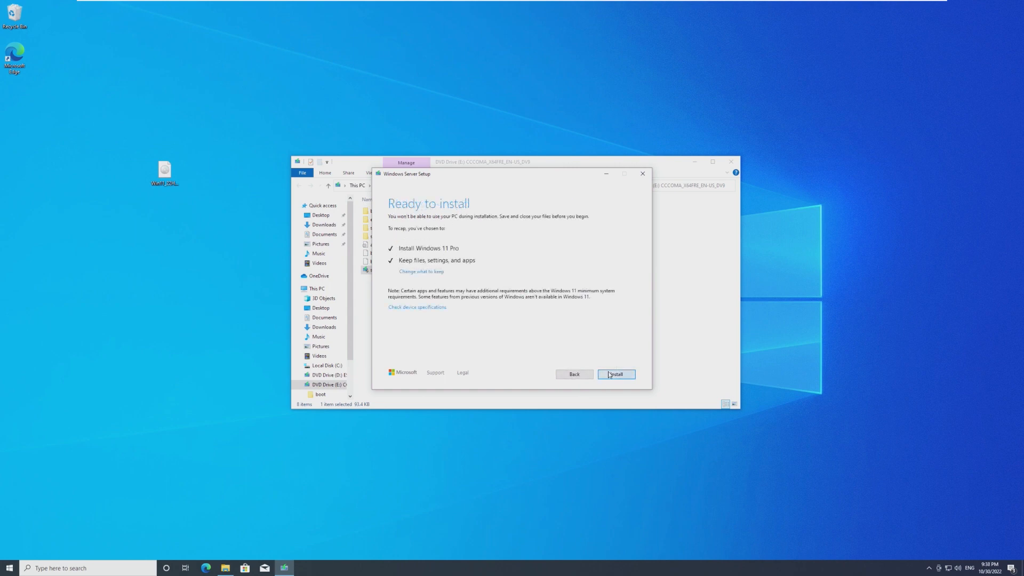
{"action": "left_click", "coordinate": [614, 375]}
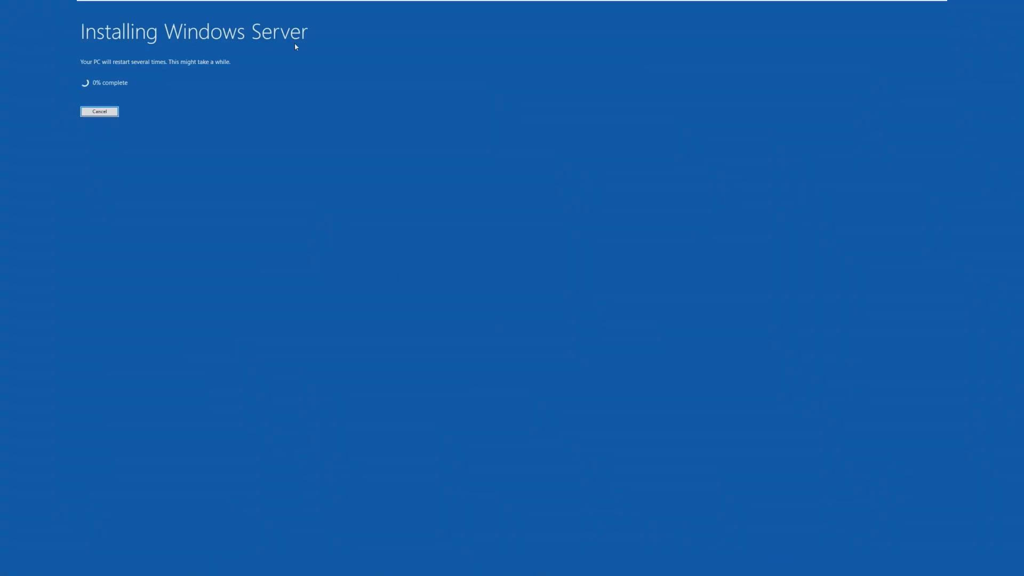
{"action": "mouse_move", "coordinate": [209, 46]}
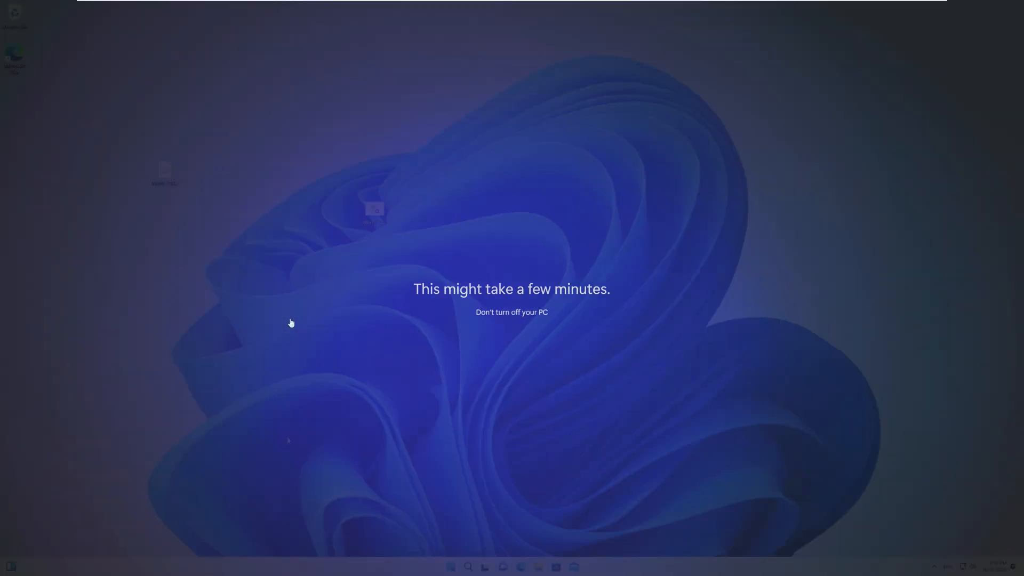
Open File Explorer from Start and browse Local Disk (C:) to find Windows.old.
{"action": "left_click", "coordinate": [451, 566]}
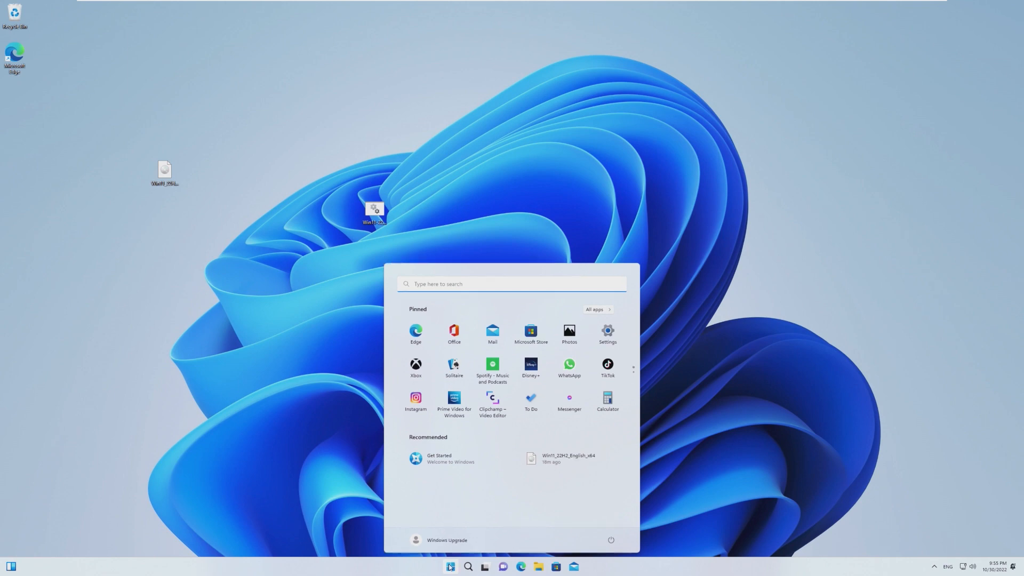
{"action": "left_click", "coordinate": [485, 567]}
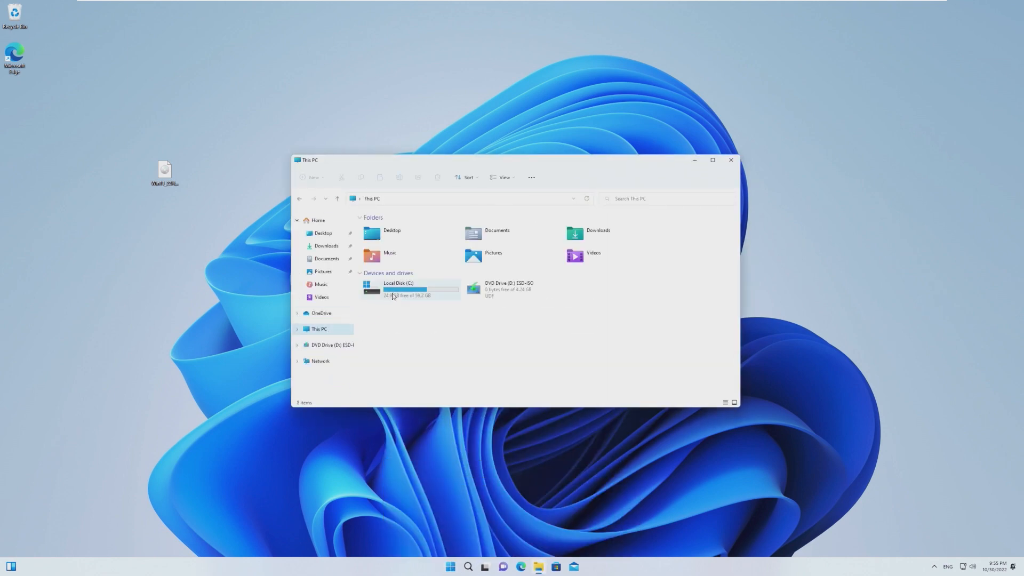
{"action": "double_click", "coordinate": [399, 289]}
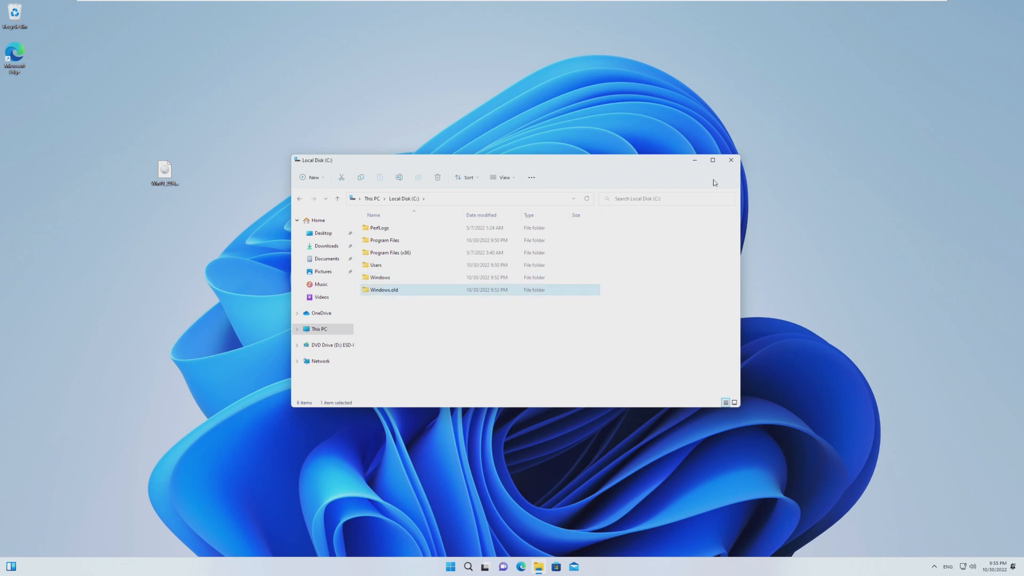
{"action": "left_click", "coordinate": [449, 567]}
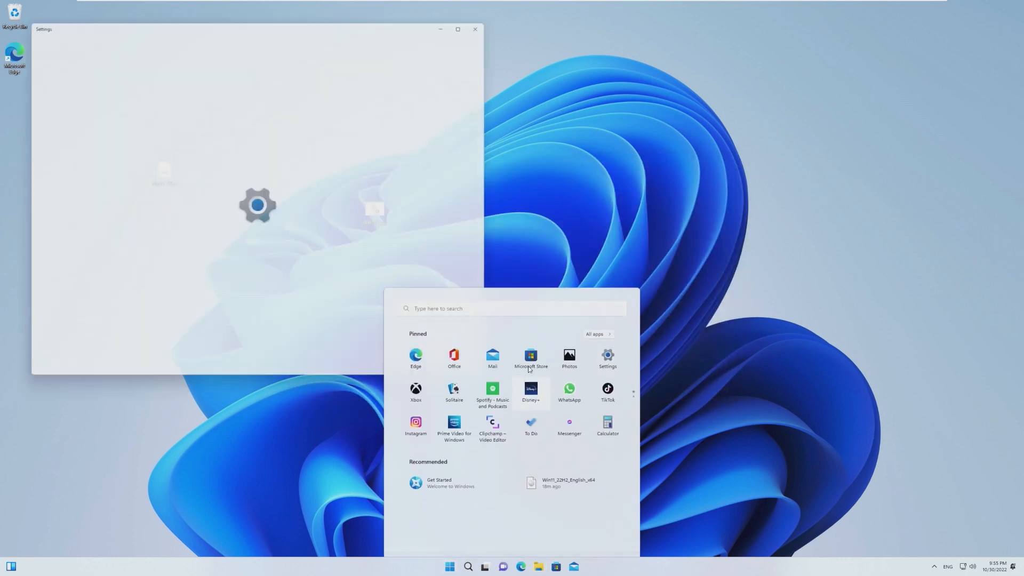
{"action": "left_click", "coordinate": [607, 358]}
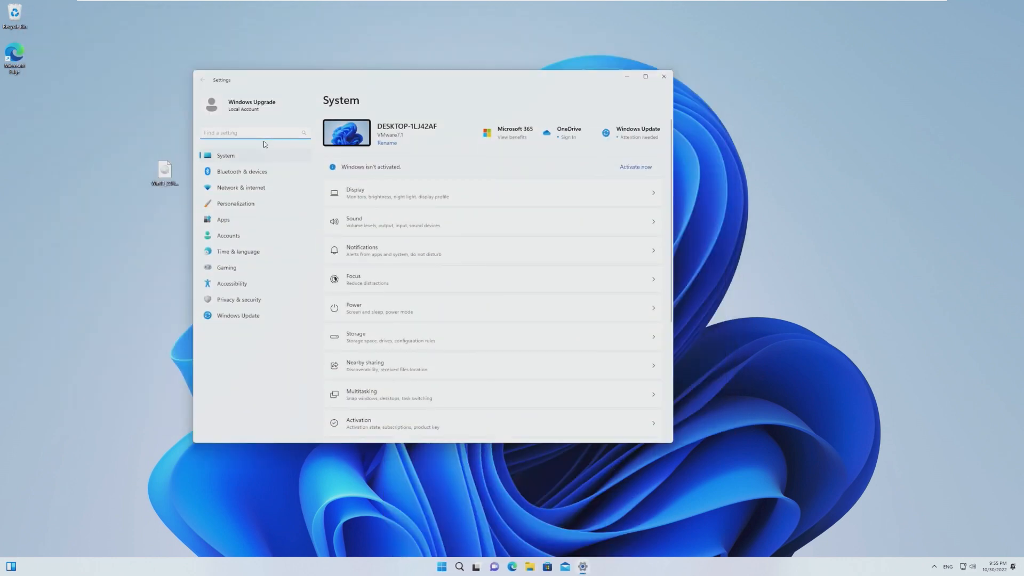
{"action": "type", "text": "storage"}
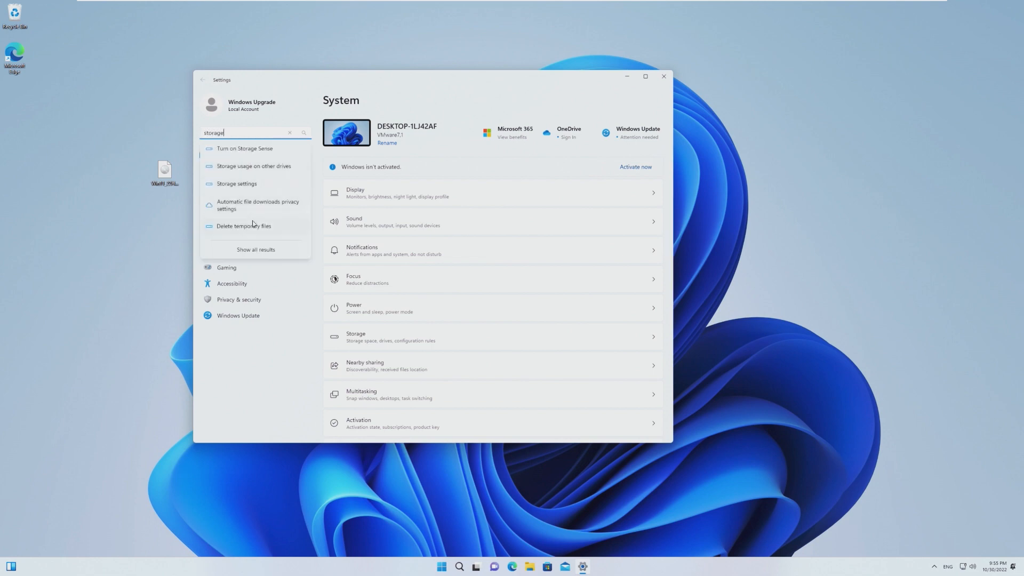
{"action": "left_click", "coordinate": [243, 225]}
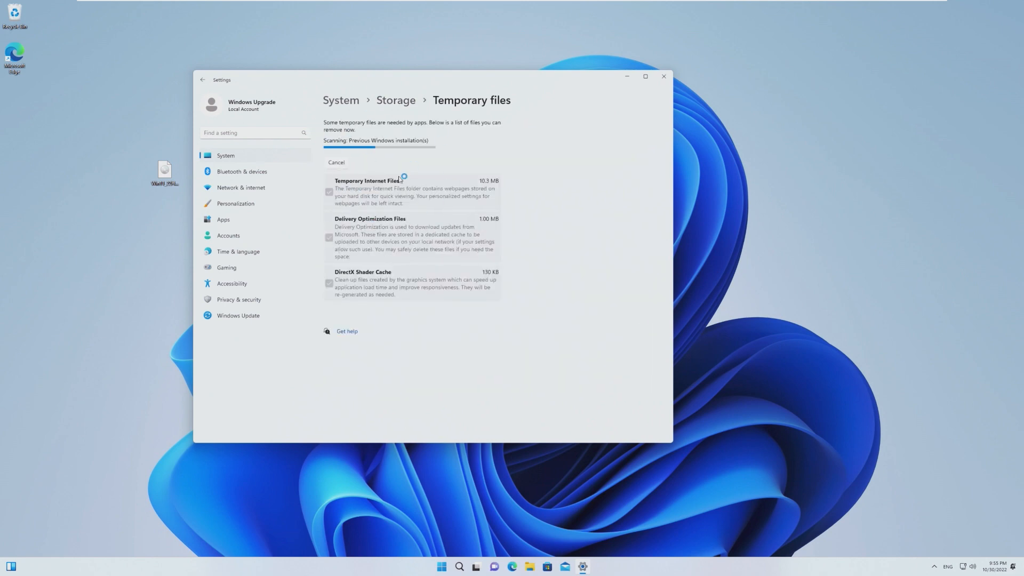
{"action": "mouse_move", "coordinate": [652, 96]}
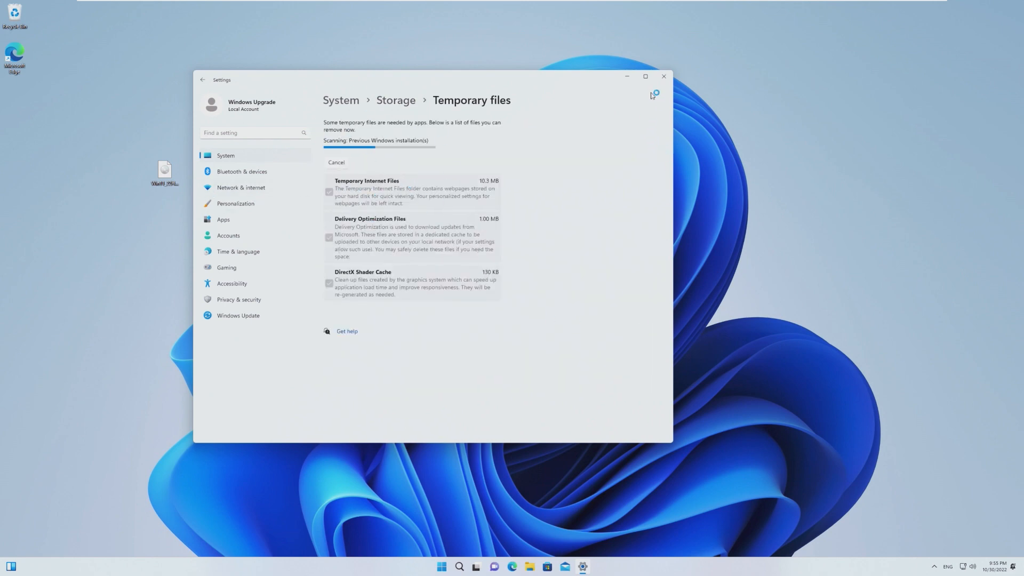
{"action": "left_click", "coordinate": [664, 76]}
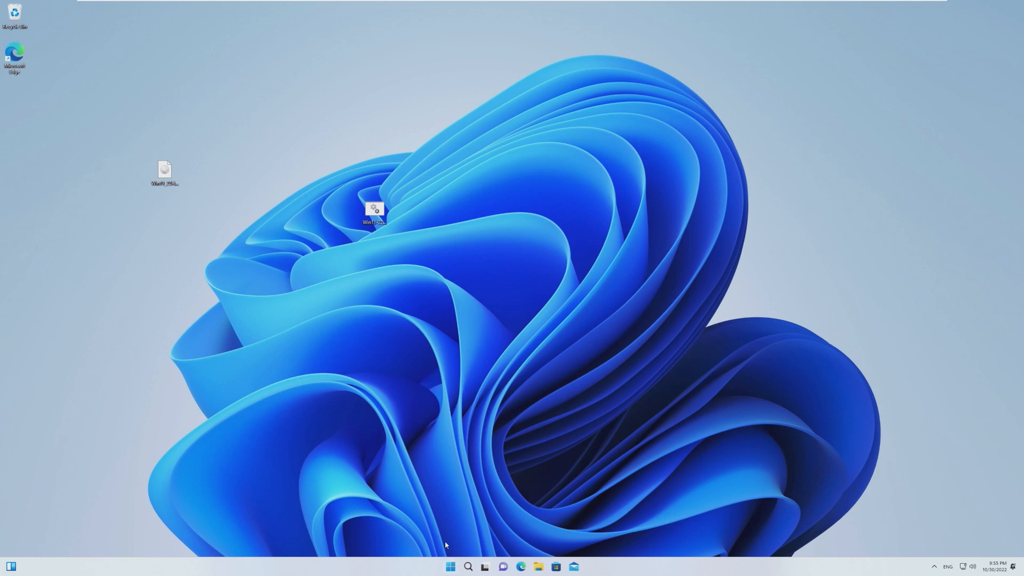
{"action": "mouse_move", "coordinate": [408, 481]}
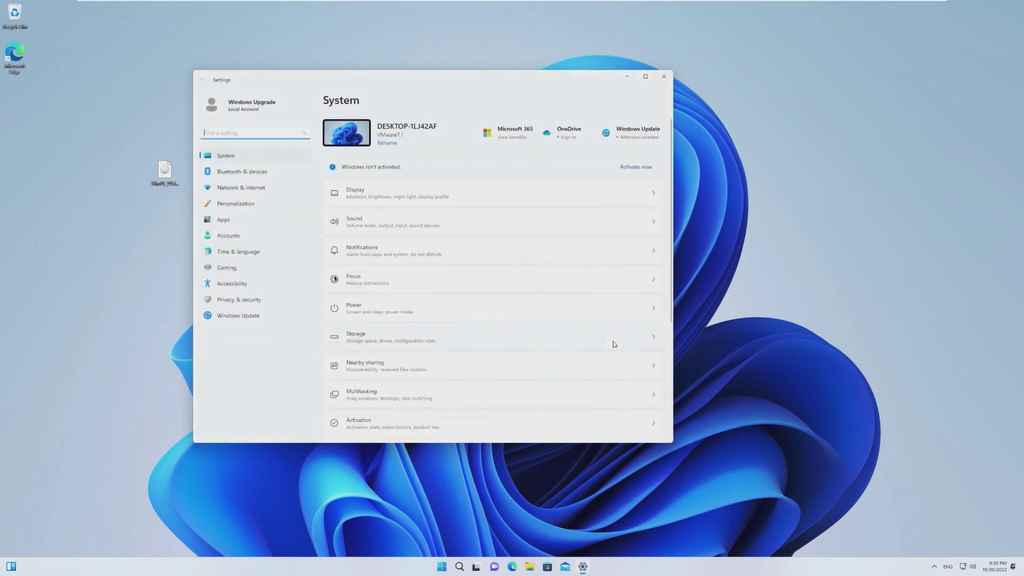
Open Windows Update, expand the pending updates list, and dismiss the cumulative preview notice.
{"action": "left_click", "coordinate": [238, 316]}
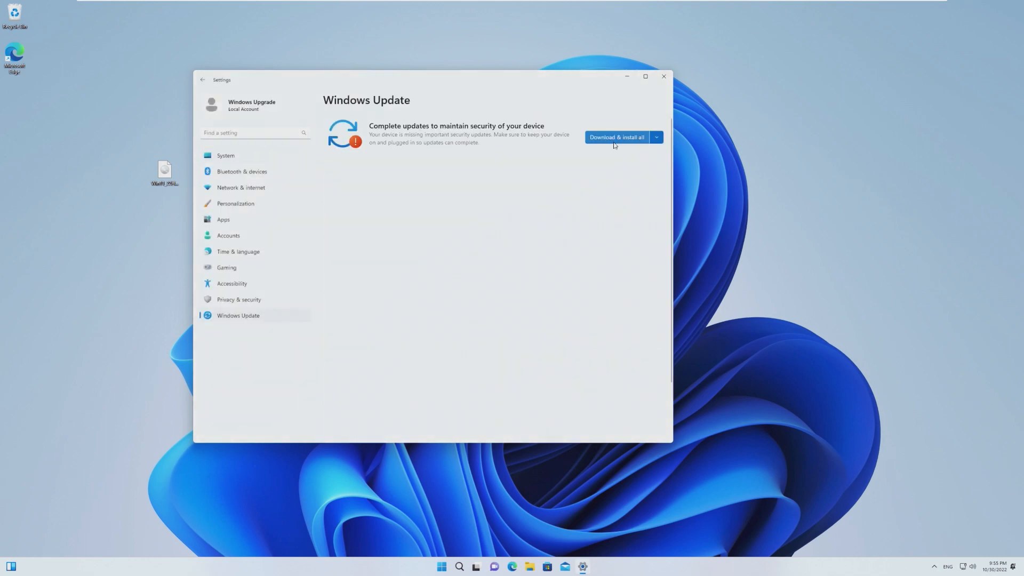
{"action": "left_click", "coordinate": [616, 137]}
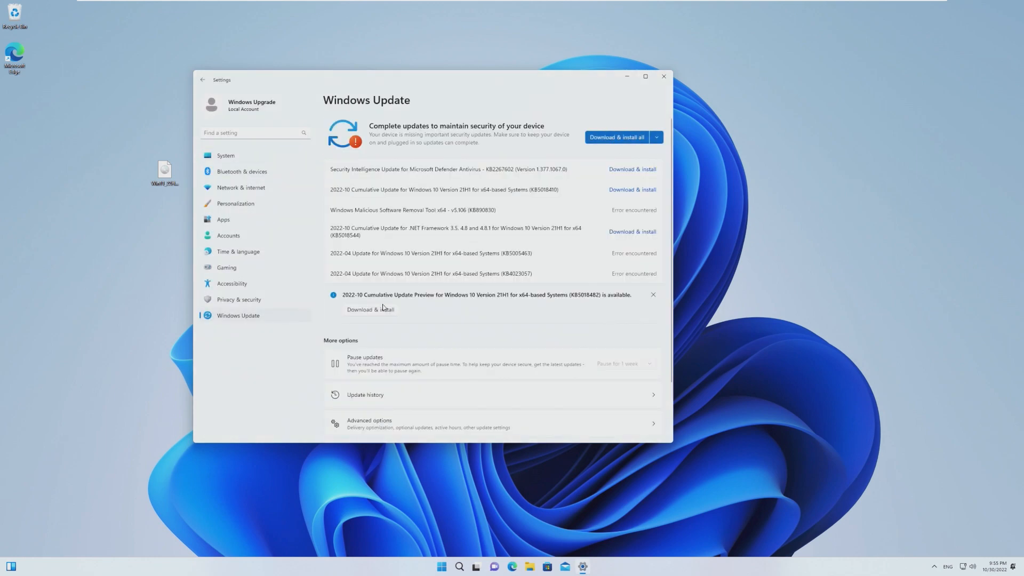
{"action": "left_click", "coordinate": [652, 295]}
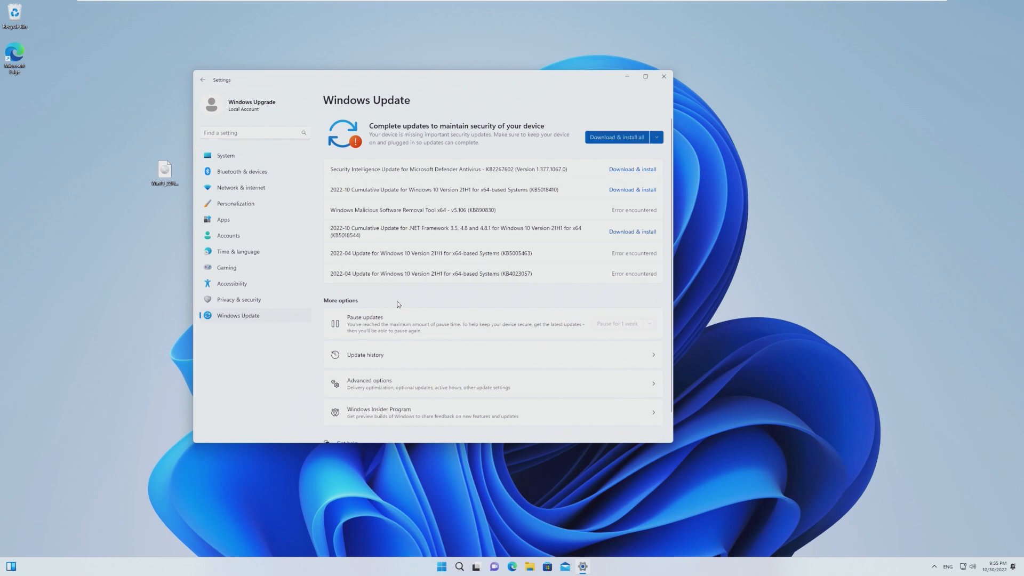
{"action": "left_click", "coordinate": [616, 137]}
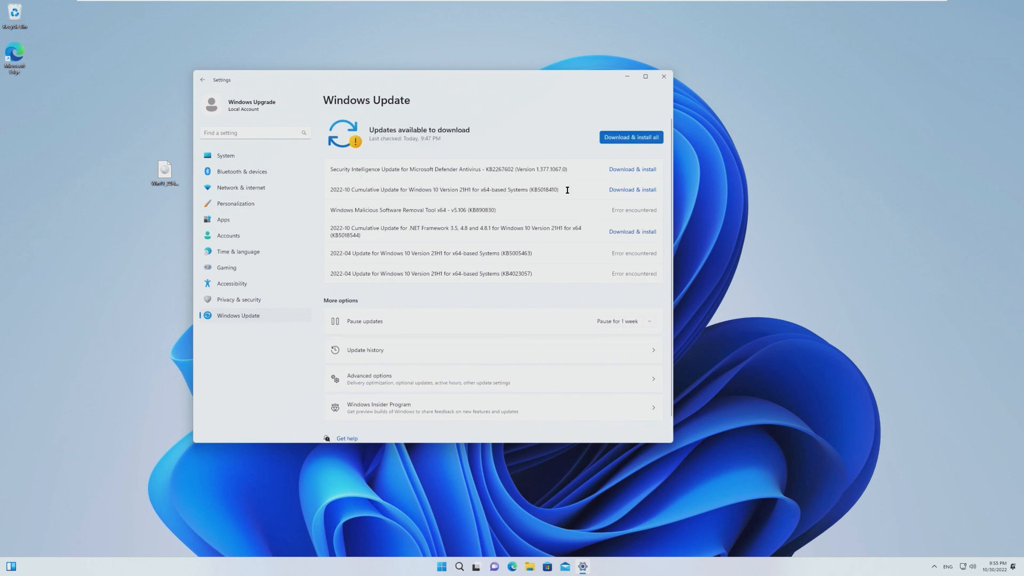
{"action": "mouse_move", "coordinate": [628, 321]}
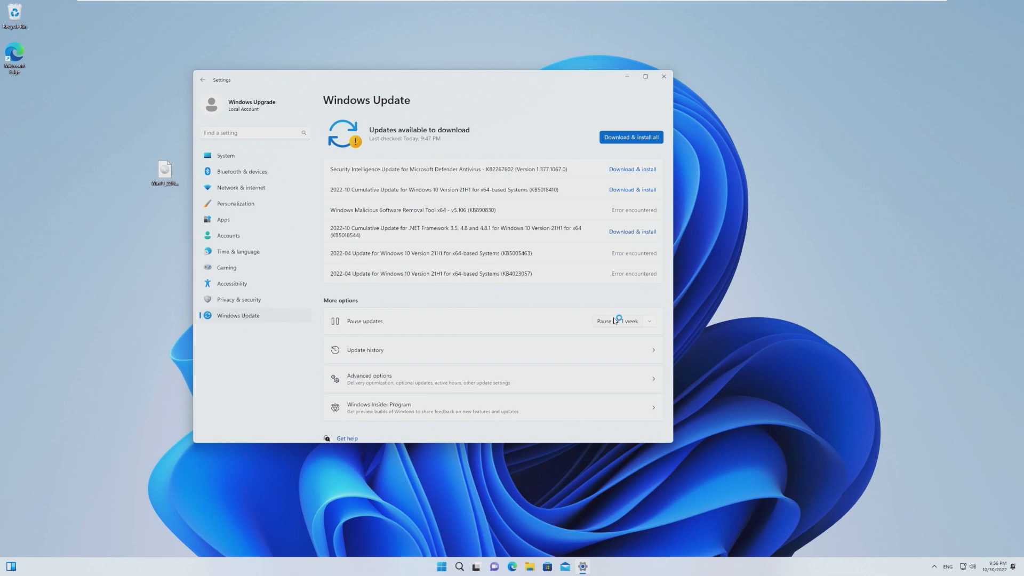
{"action": "mouse_move", "coordinate": [617, 321]}
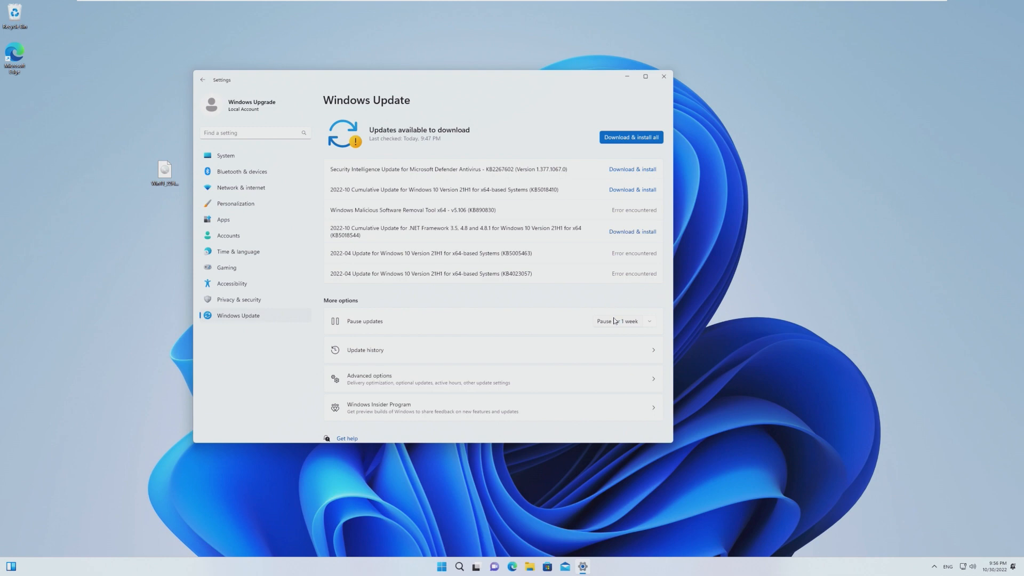